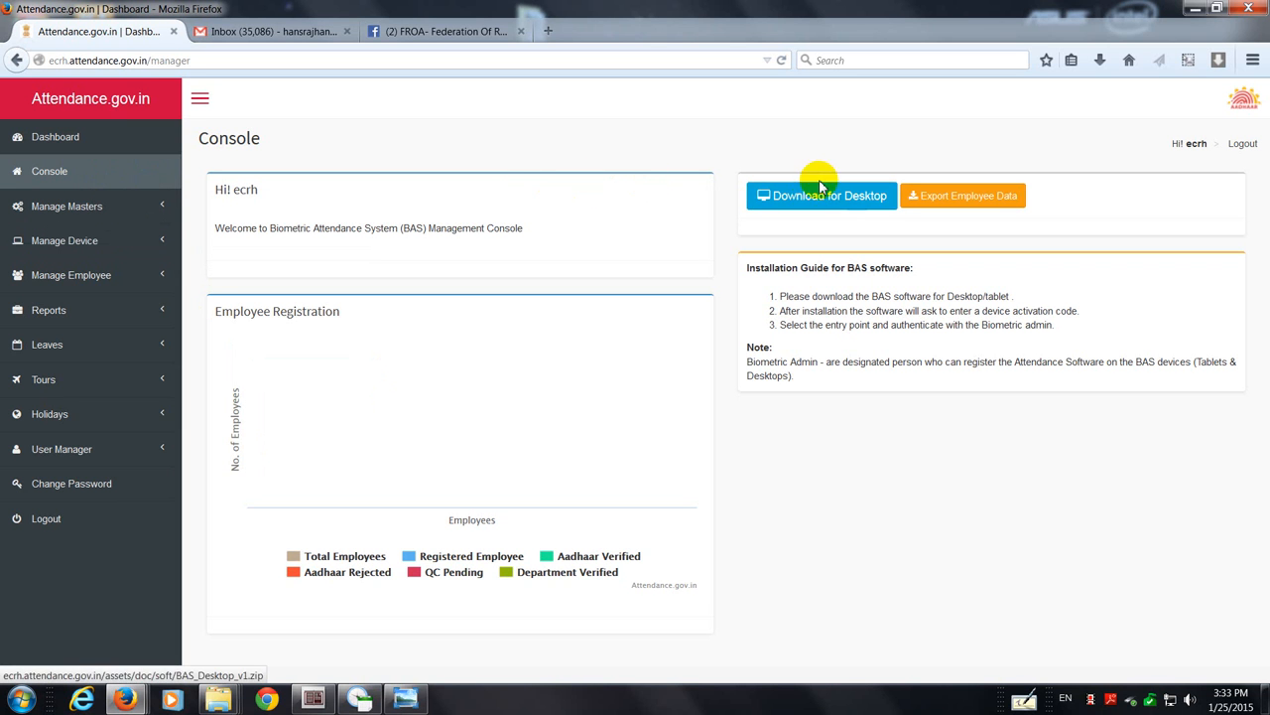
mouse_move(756, 223)
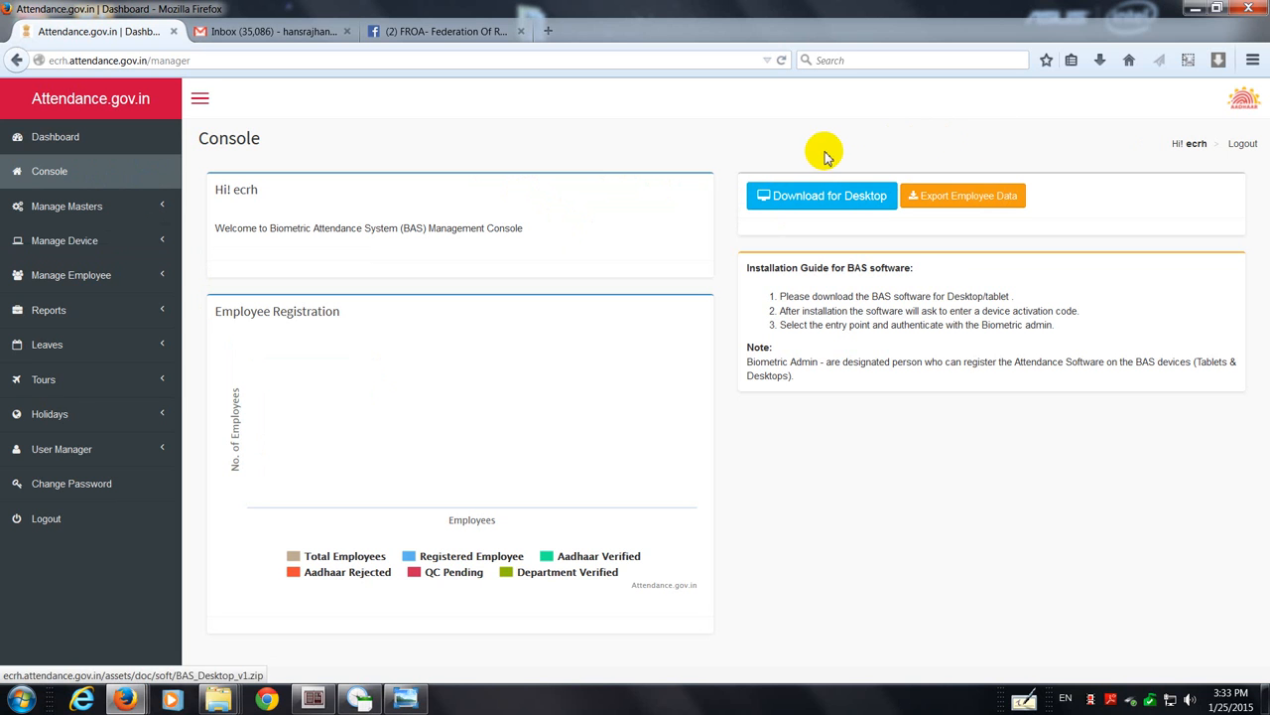
mouse_move(89, 414)
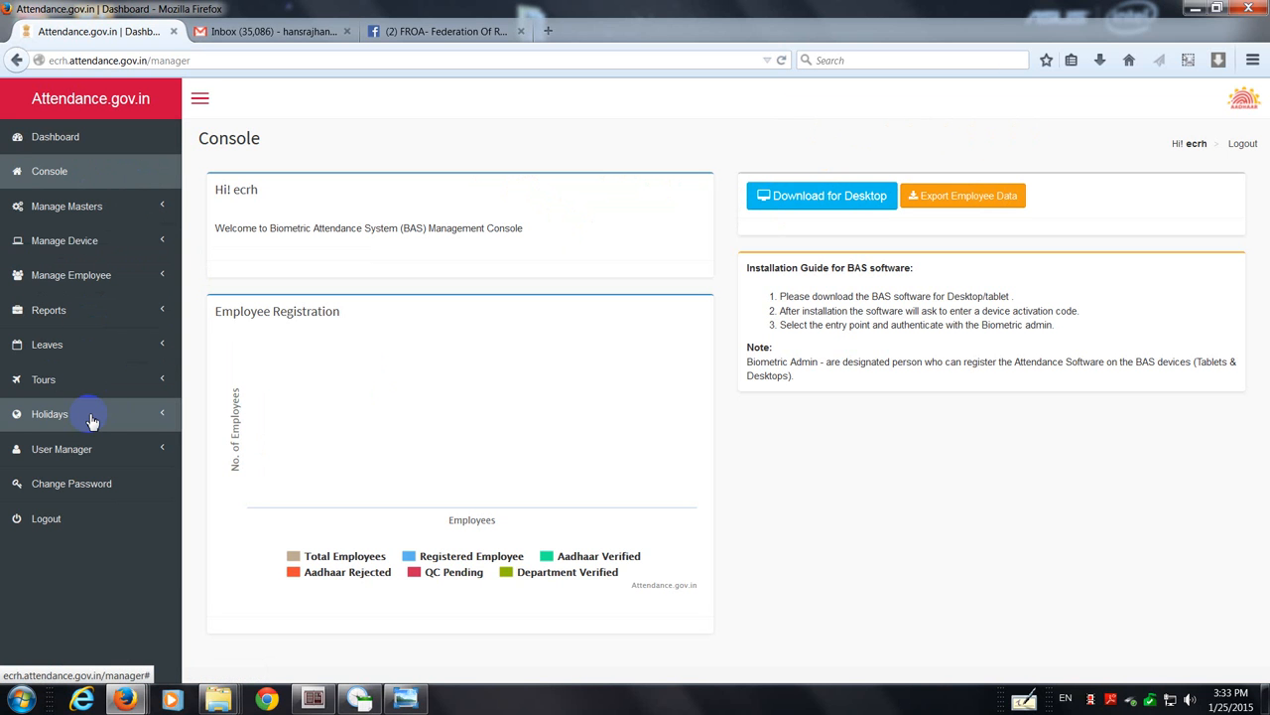
mouse_move(119, 137)
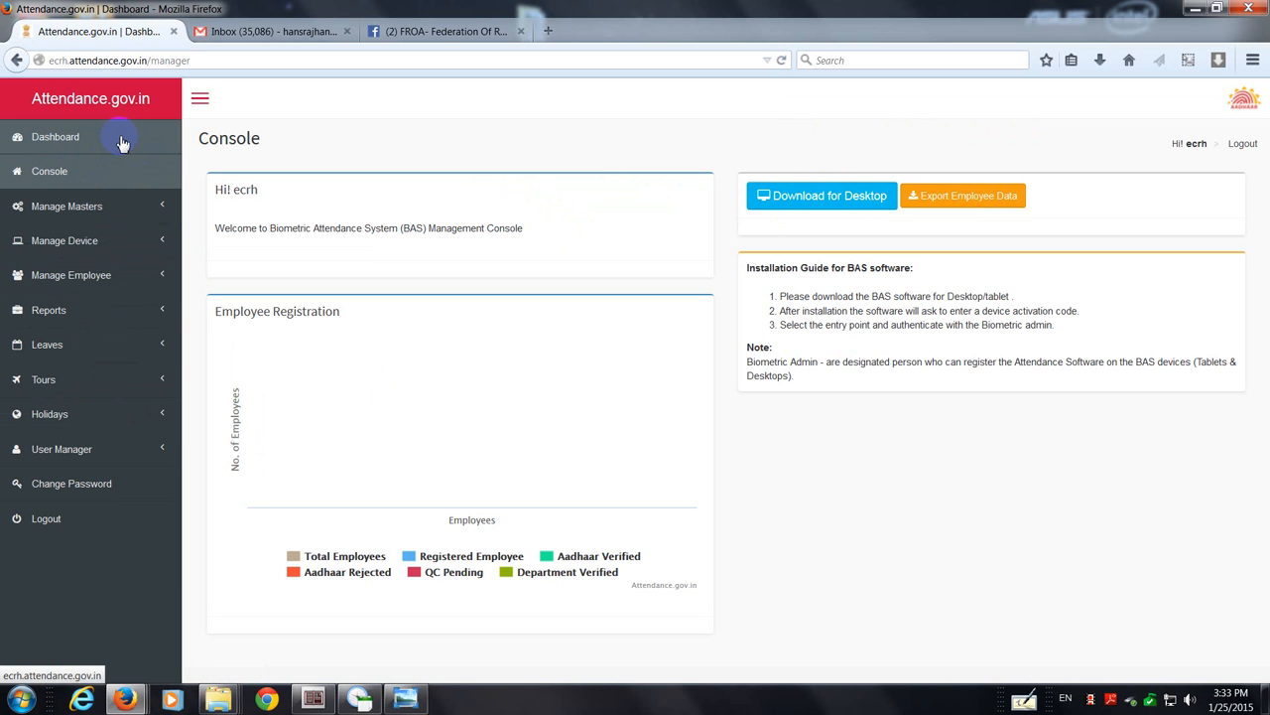
mouse_move(89, 517)
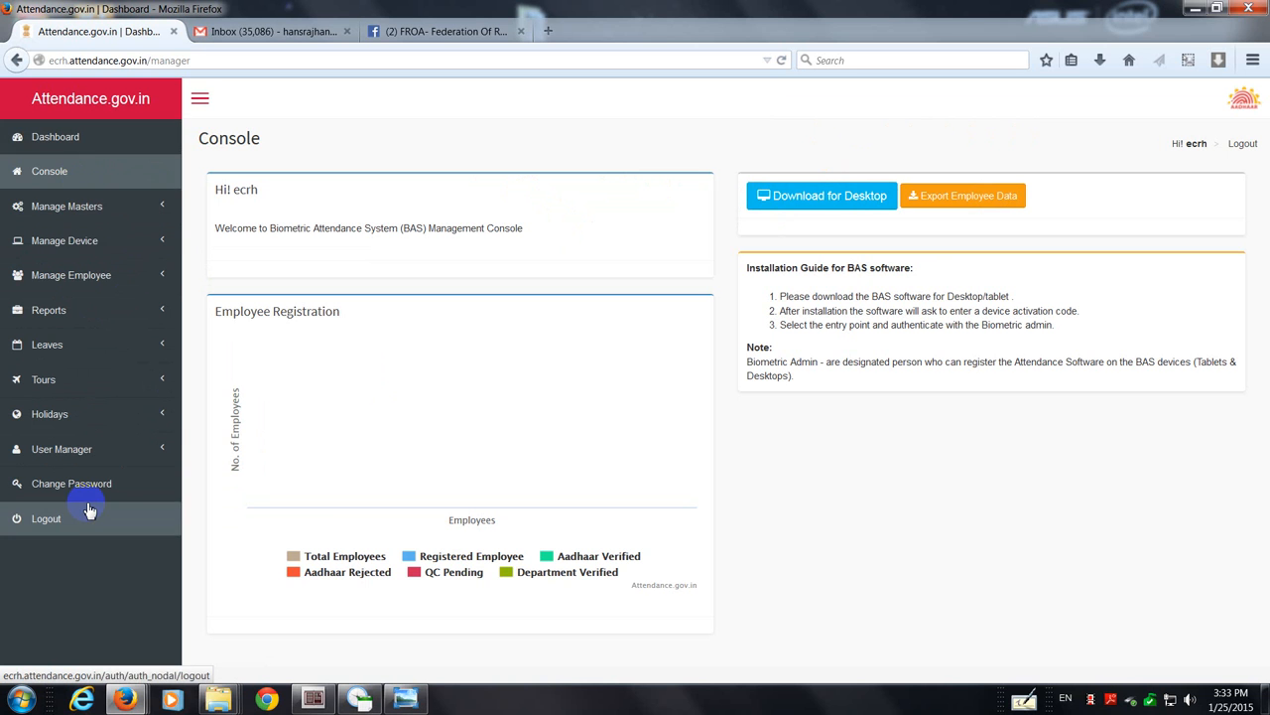
mouse_move(50, 170)
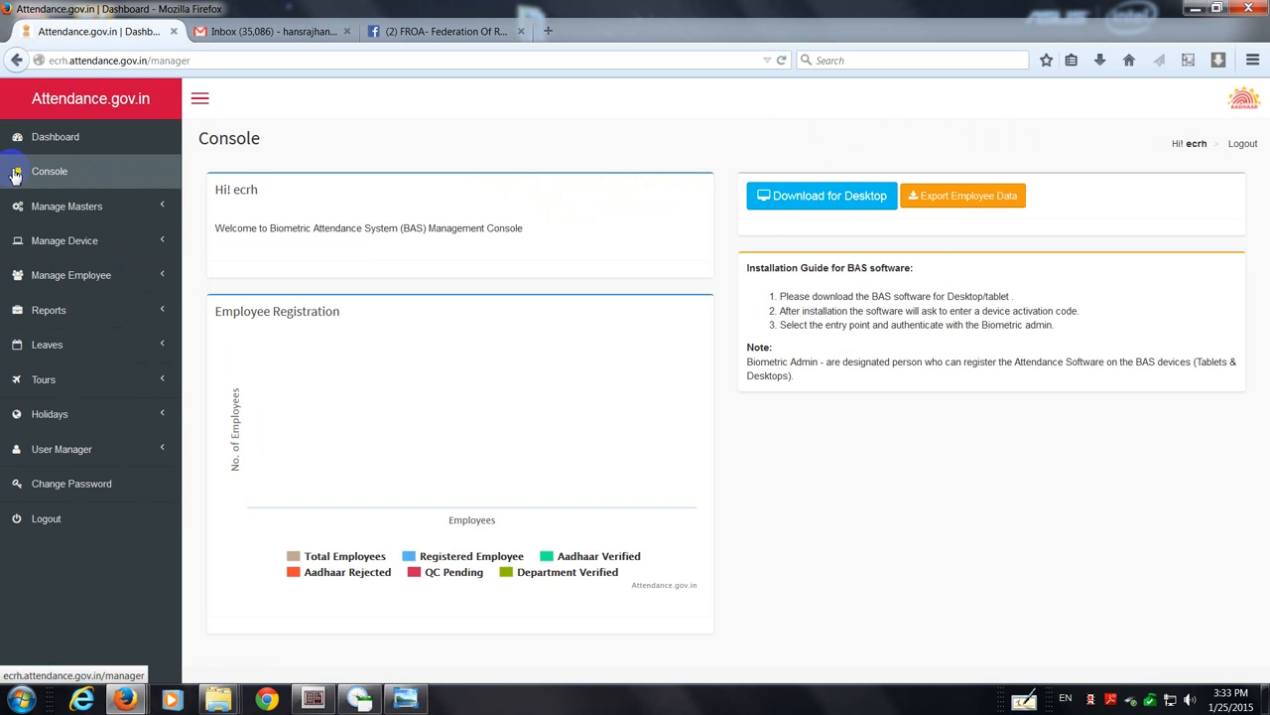
mouse_move(42, 186)
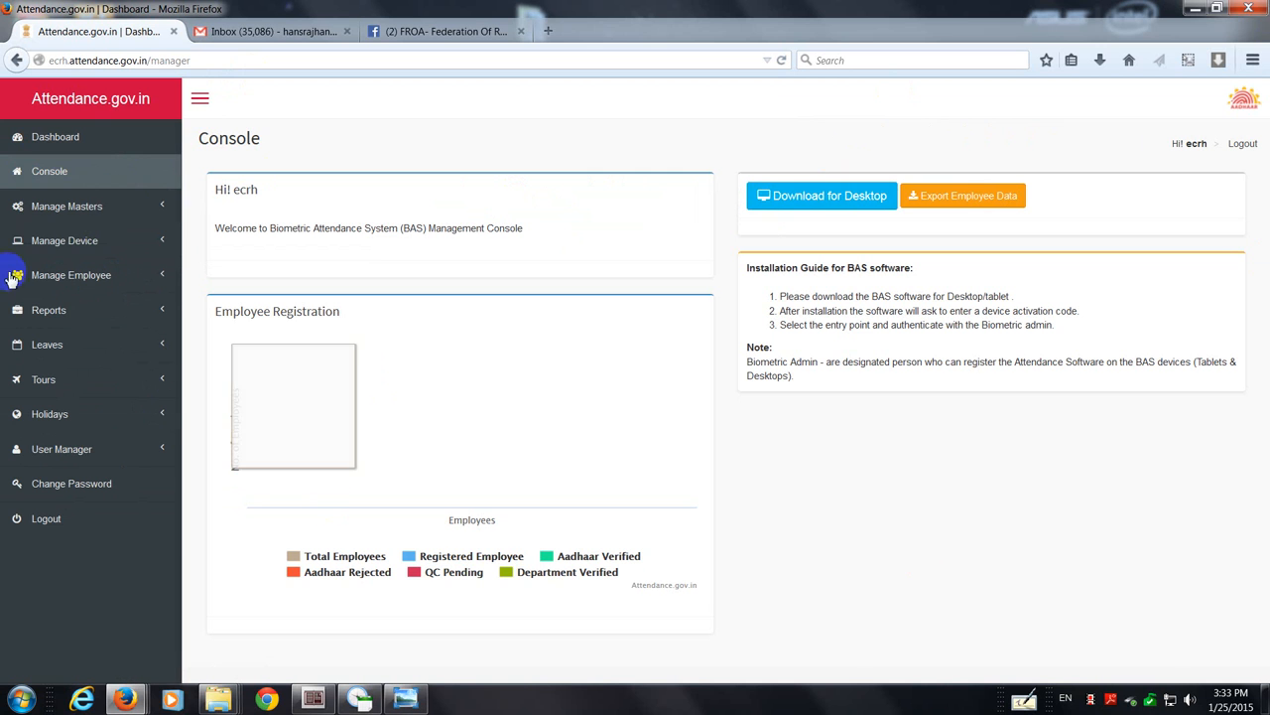
mouse_move(79, 395)
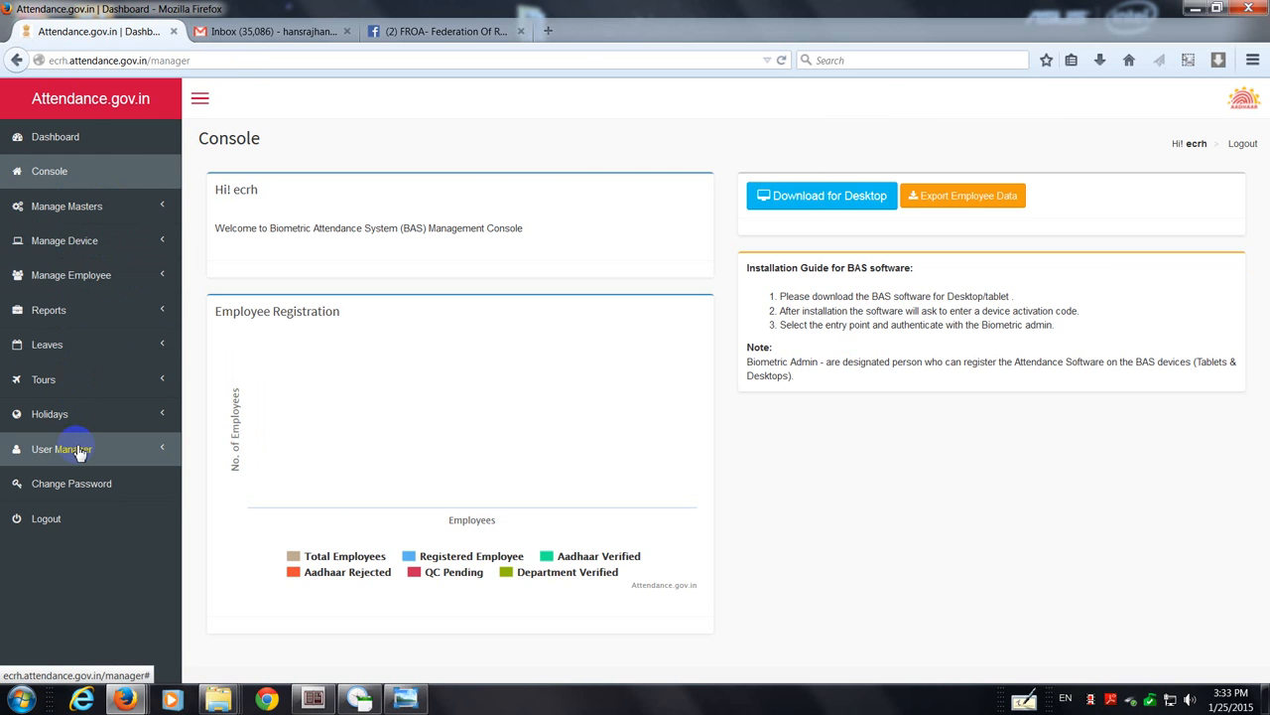
mouse_move(63, 152)
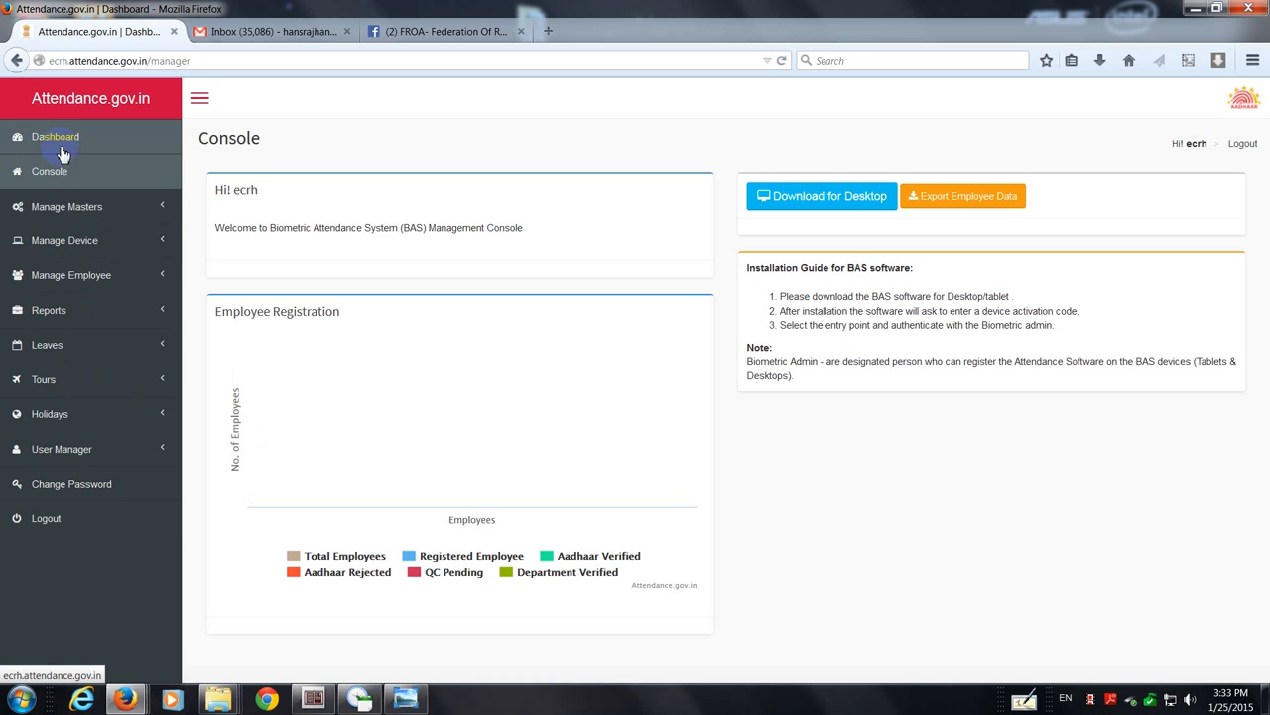
mouse_move(66, 207)
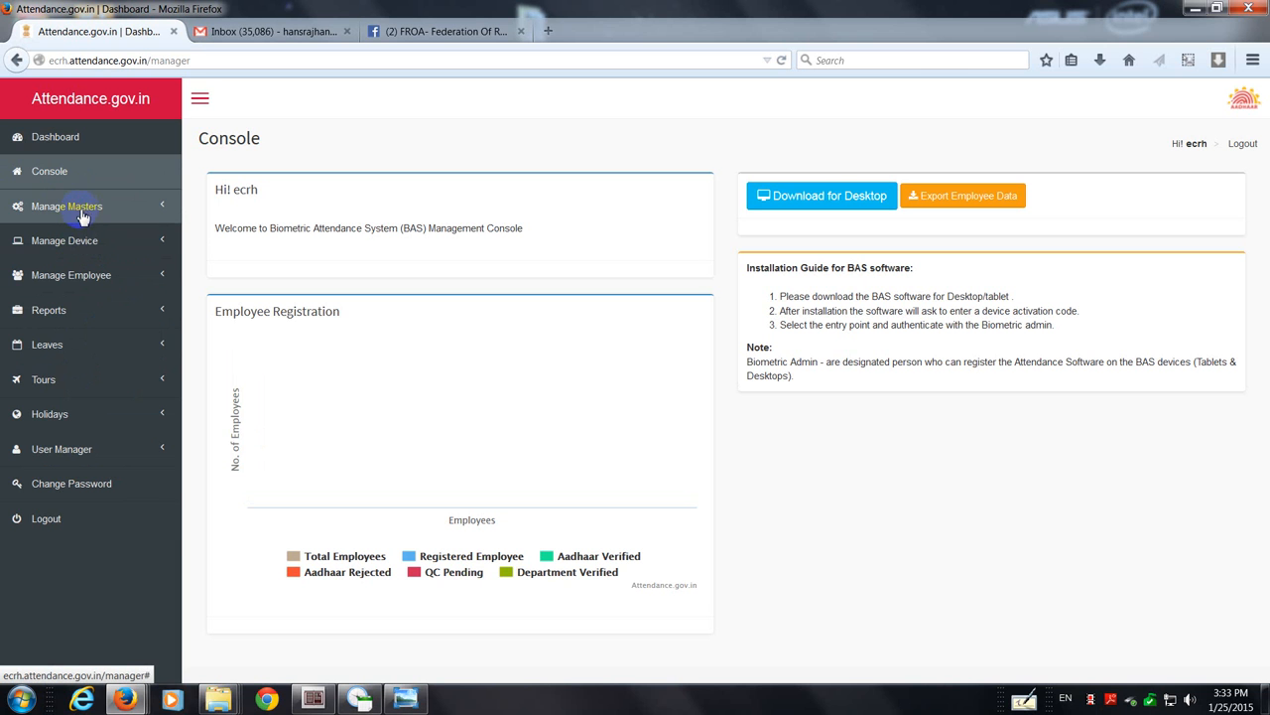
mouse_move(54, 439)
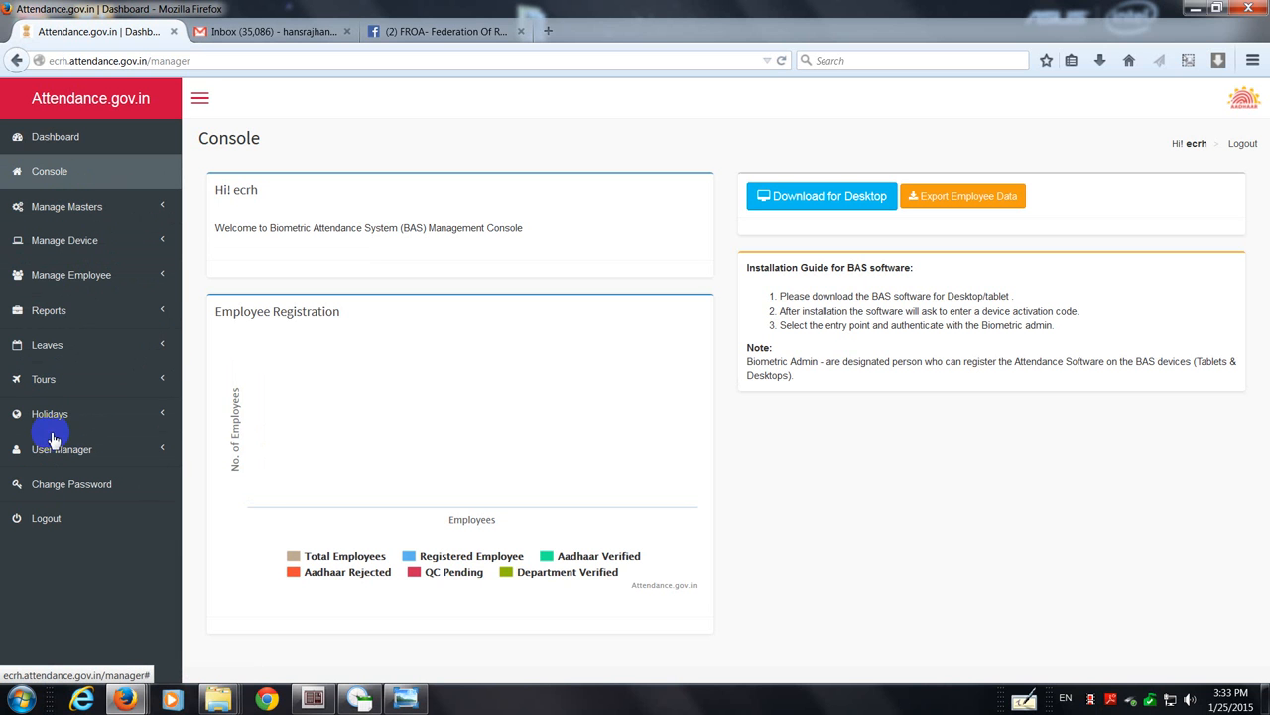
mouse_move(119, 232)
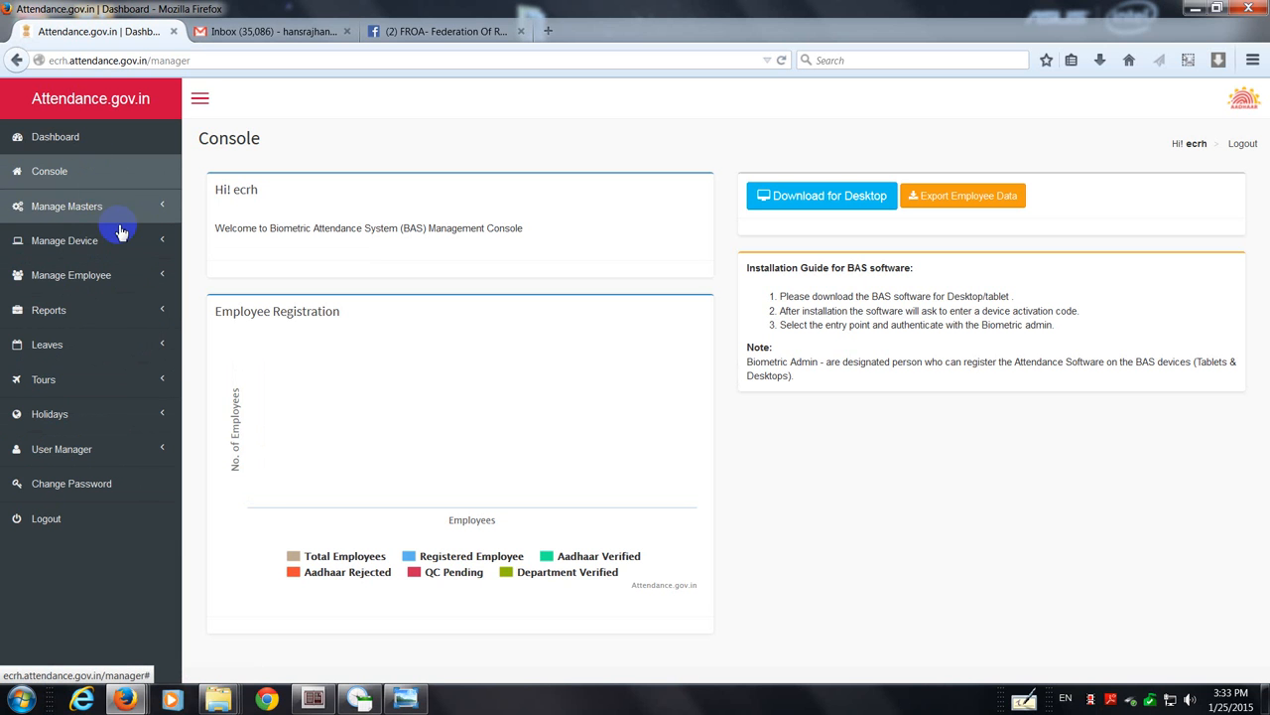
mouse_move(139, 245)
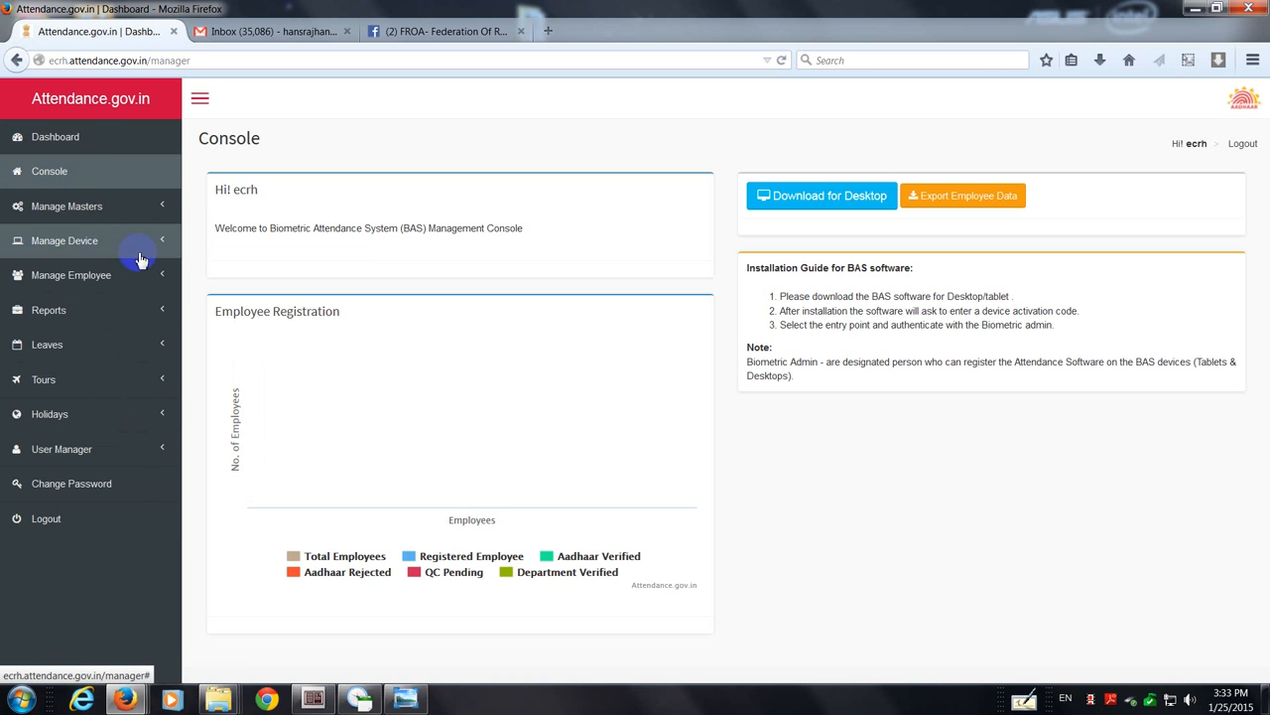
mouse_move(1022, 225)
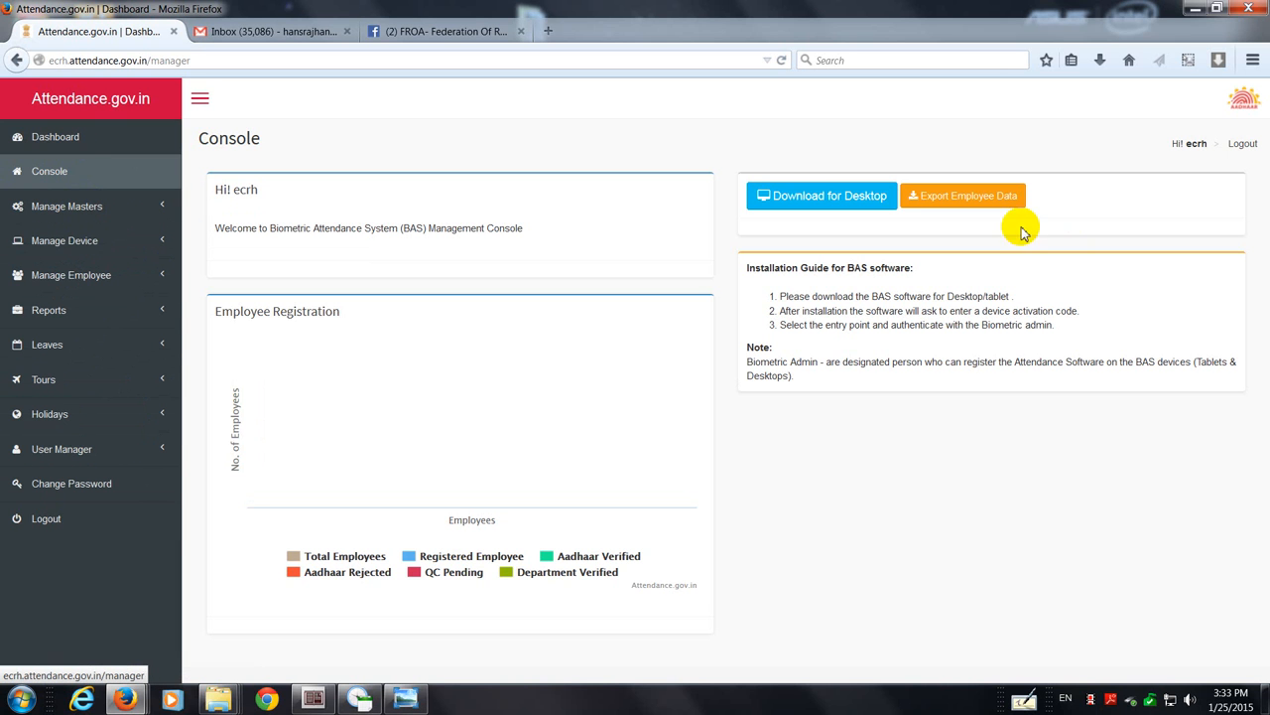
mouse_move(843, 195)
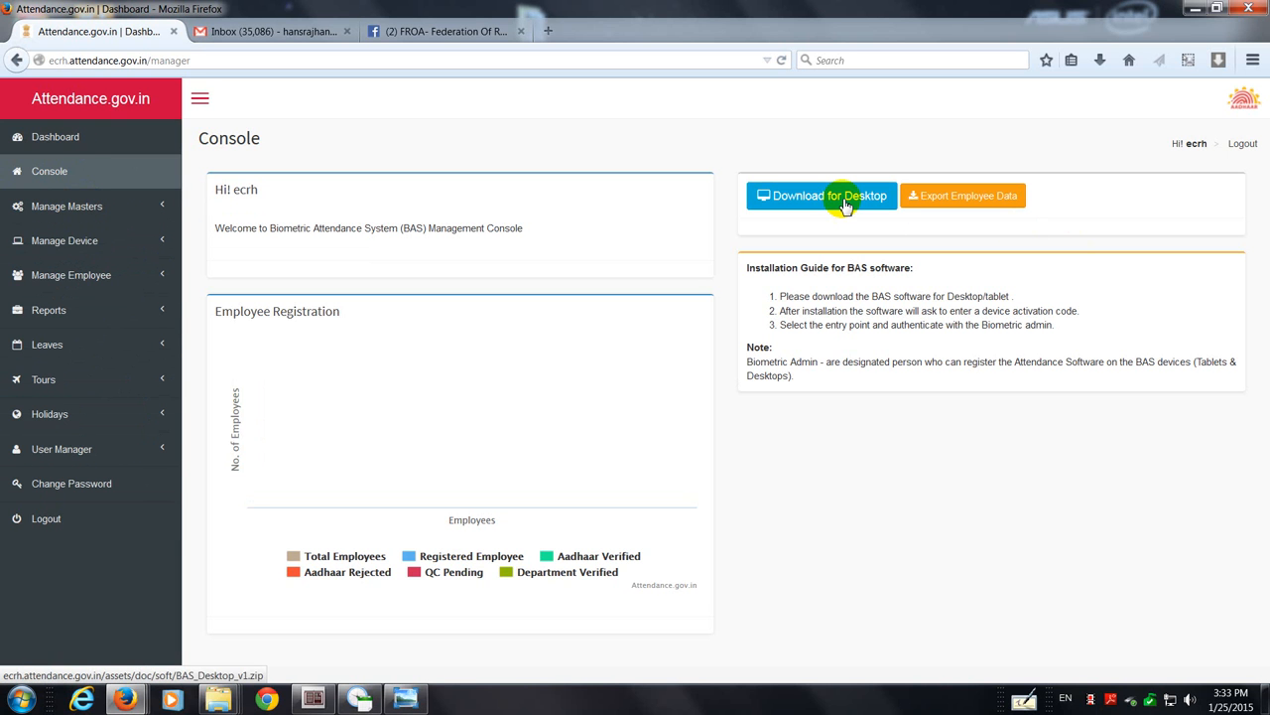
Step: Download BAS_Desktop_v1.zip for desktop and confirm saving it to the computer
click(821, 195)
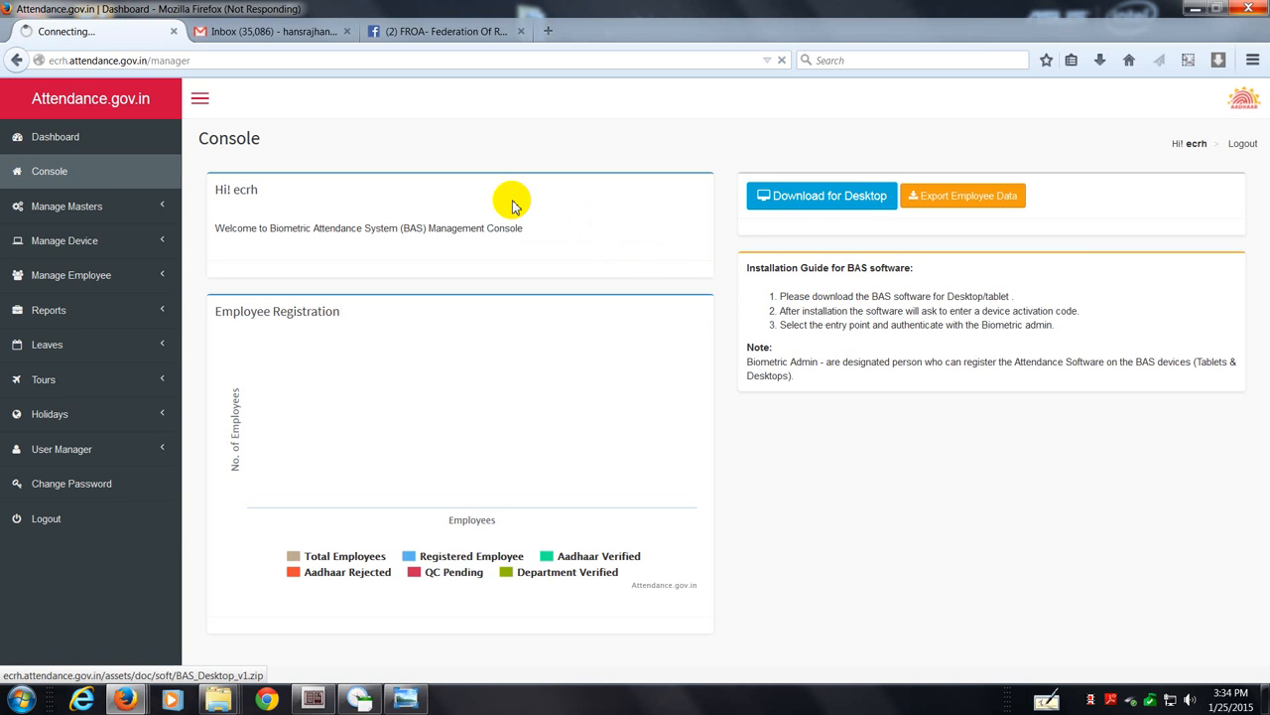
click(821, 194)
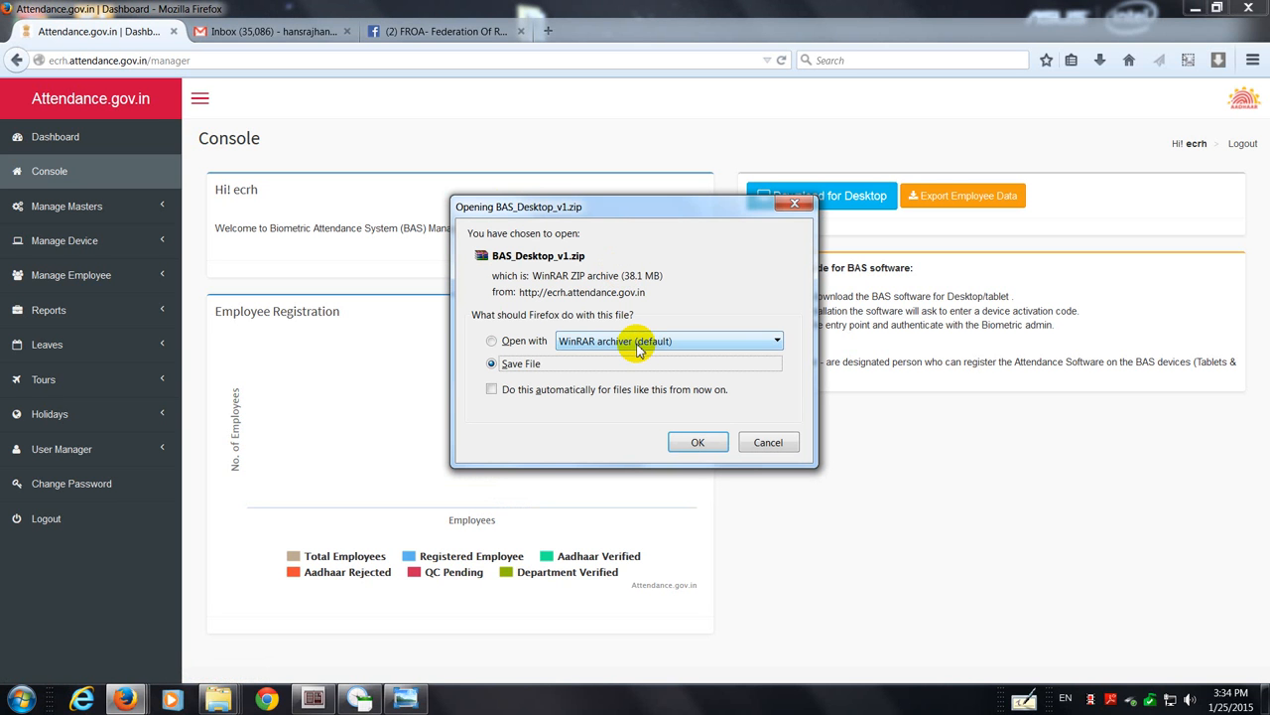
mouse_move(623, 352)
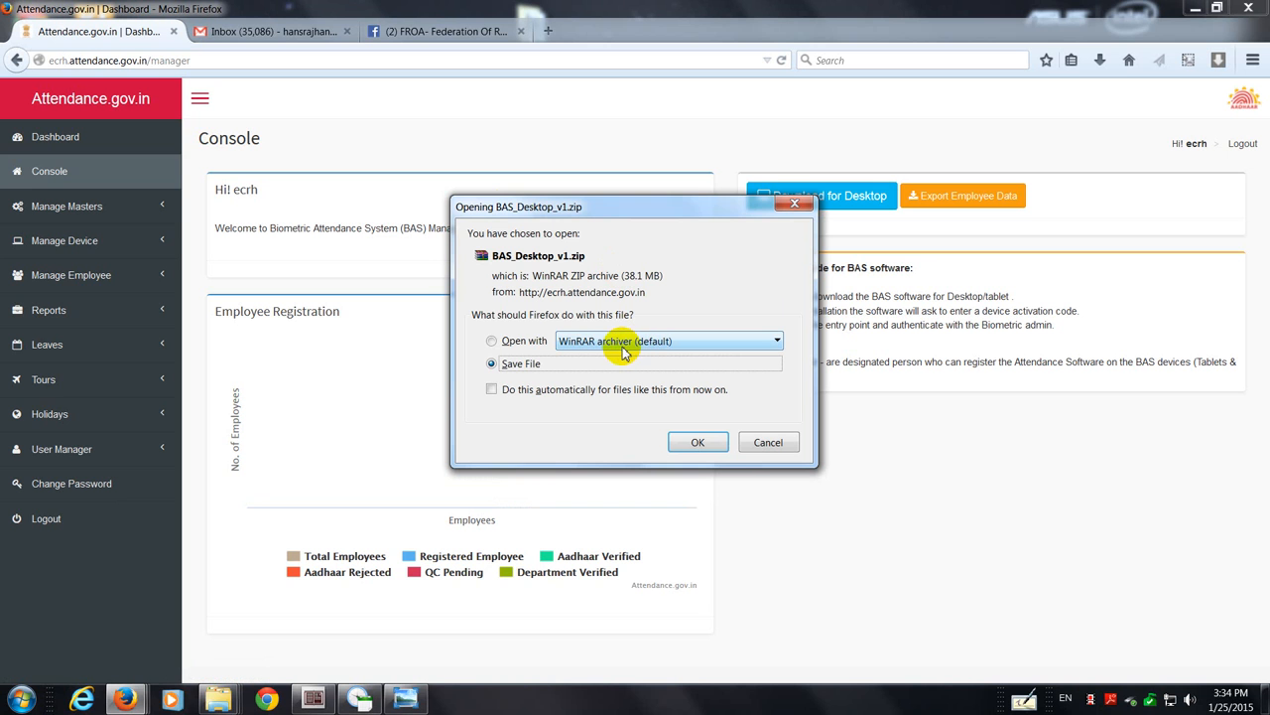
mouse_move(855, 209)
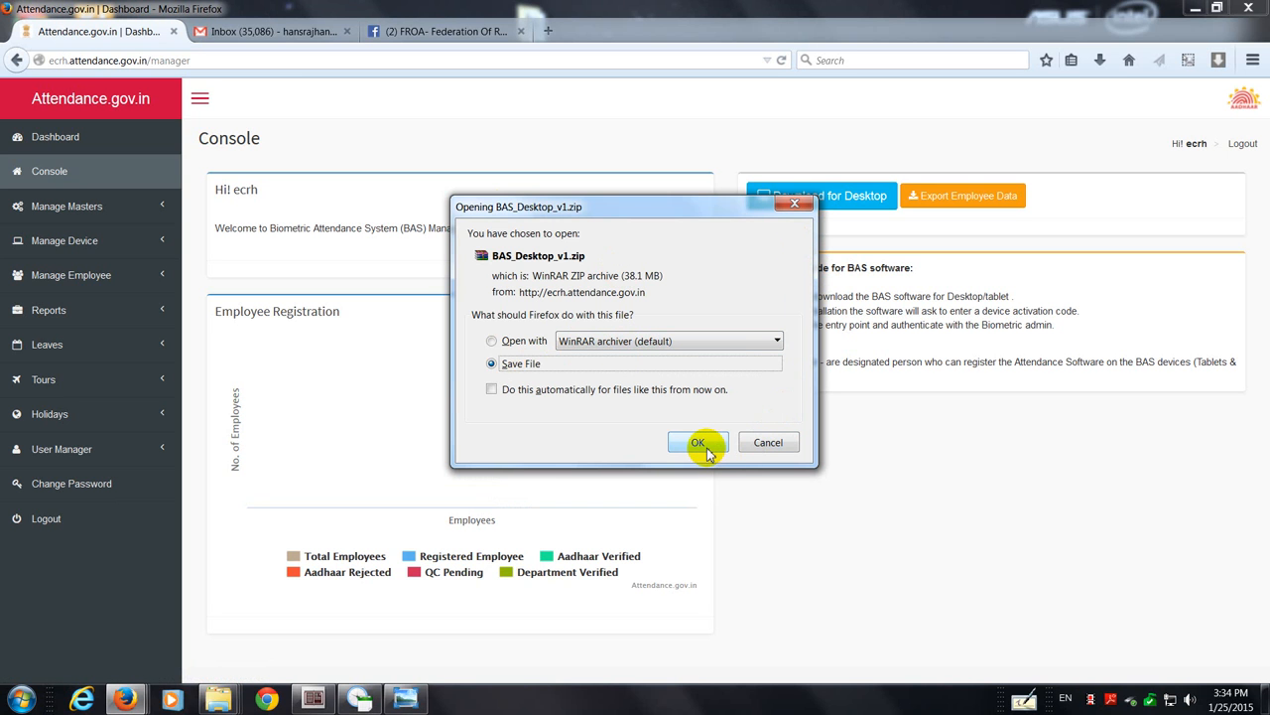
click(697, 442)
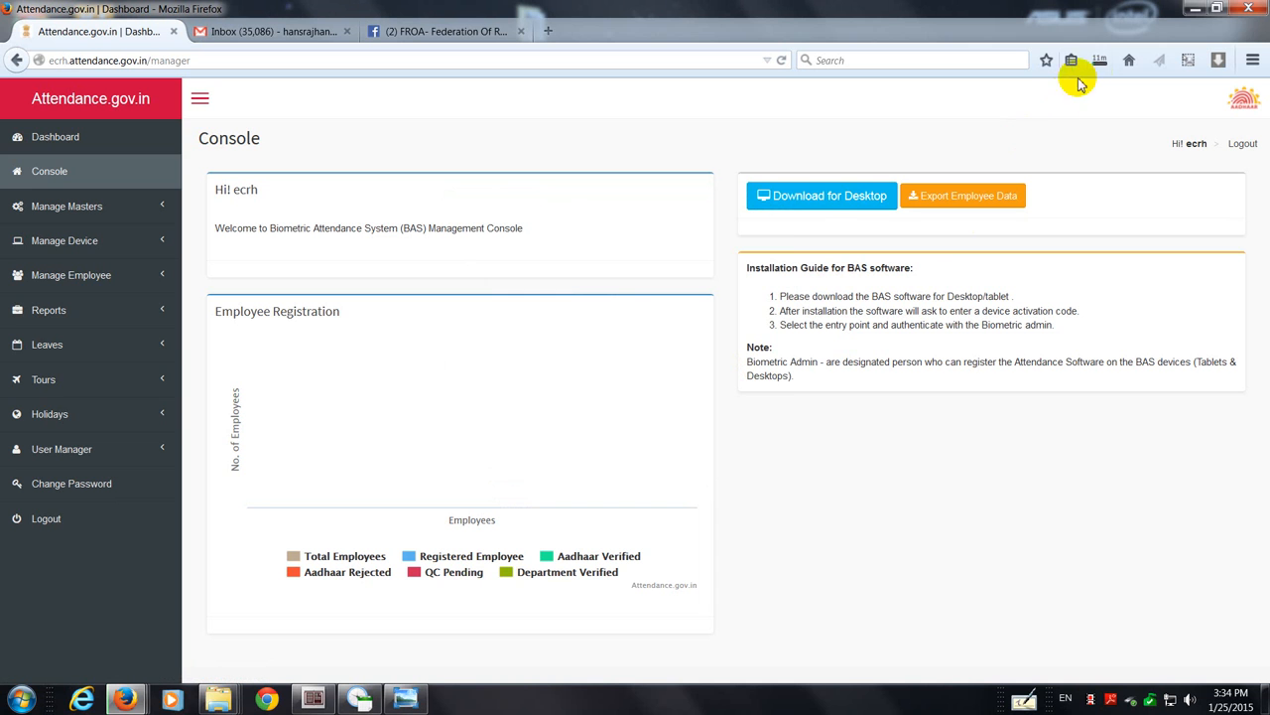
mouse_move(705, 335)
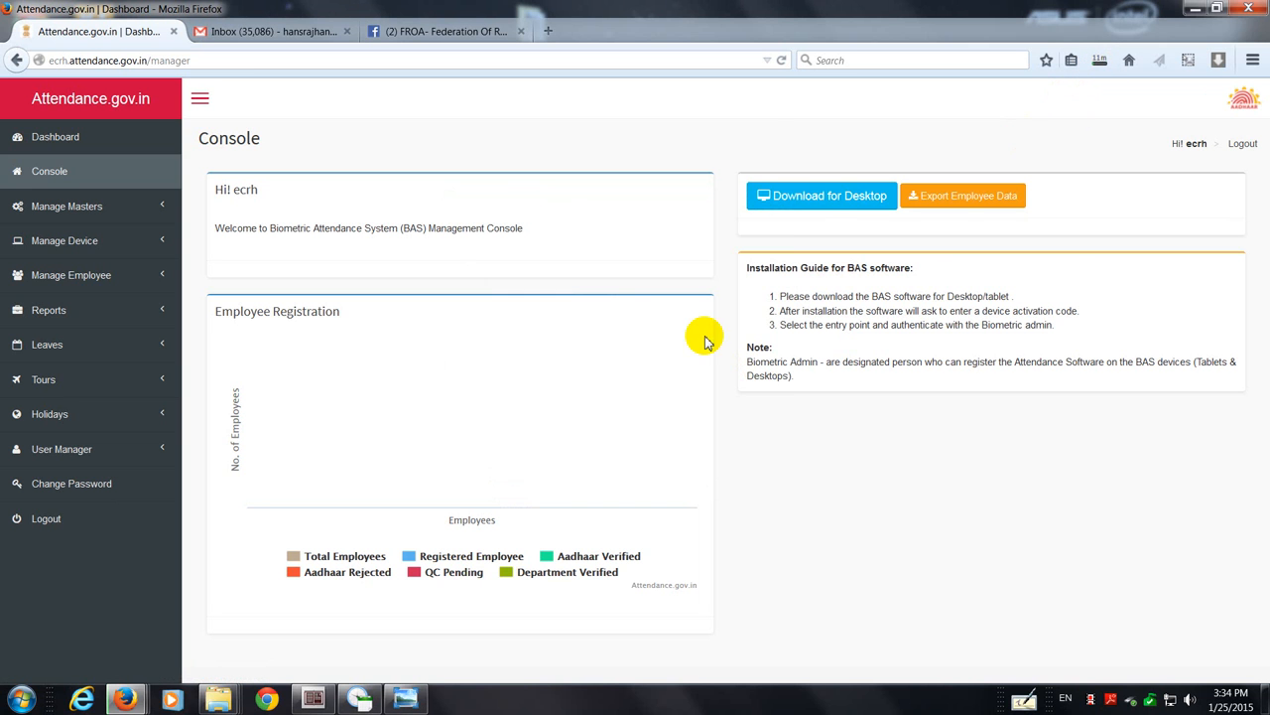
Step: Open the Downloads folder containing BAS_Desktop_v1.zip from Firefox's recent downloads list
click(1098, 61)
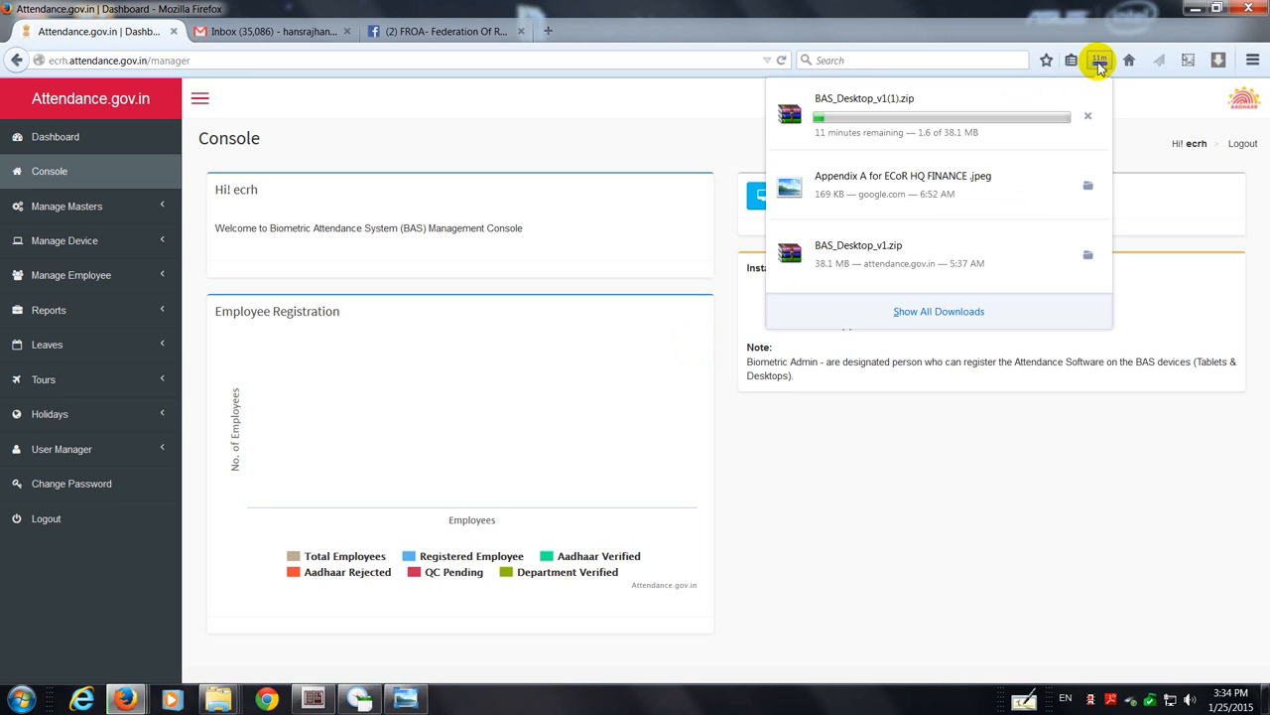
mouse_move(948, 142)
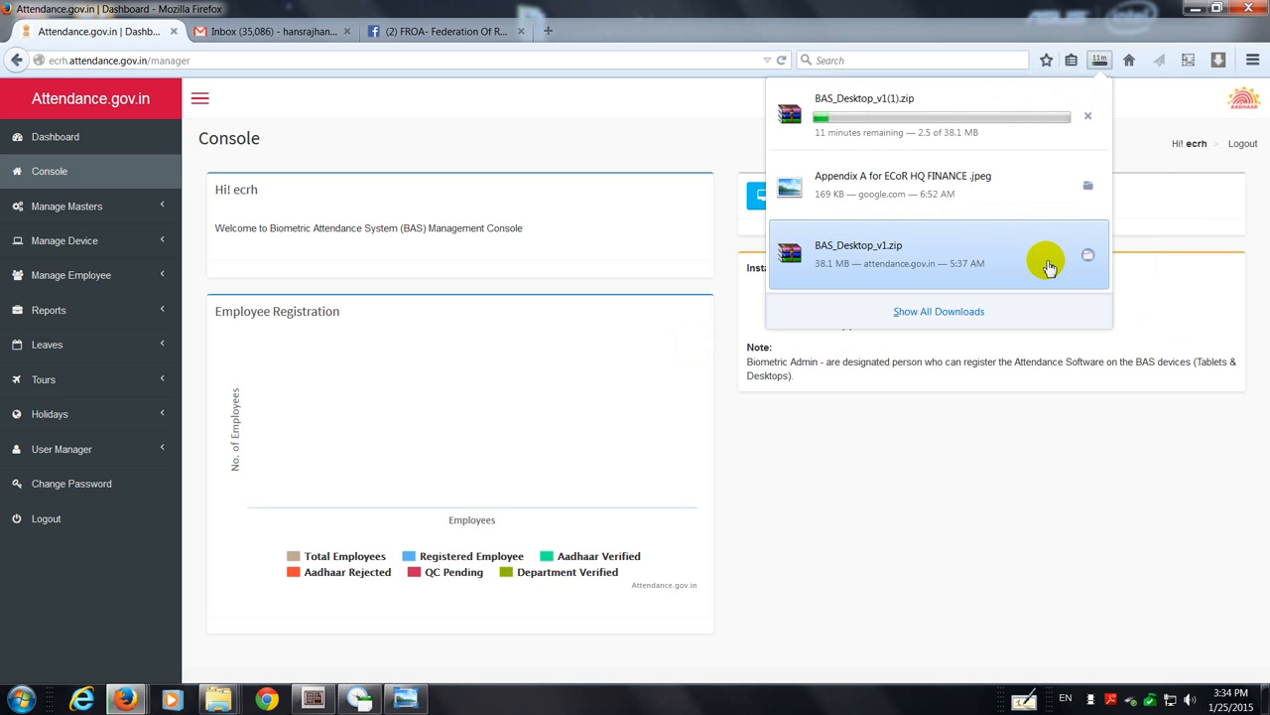
mouse_move(1042, 258)
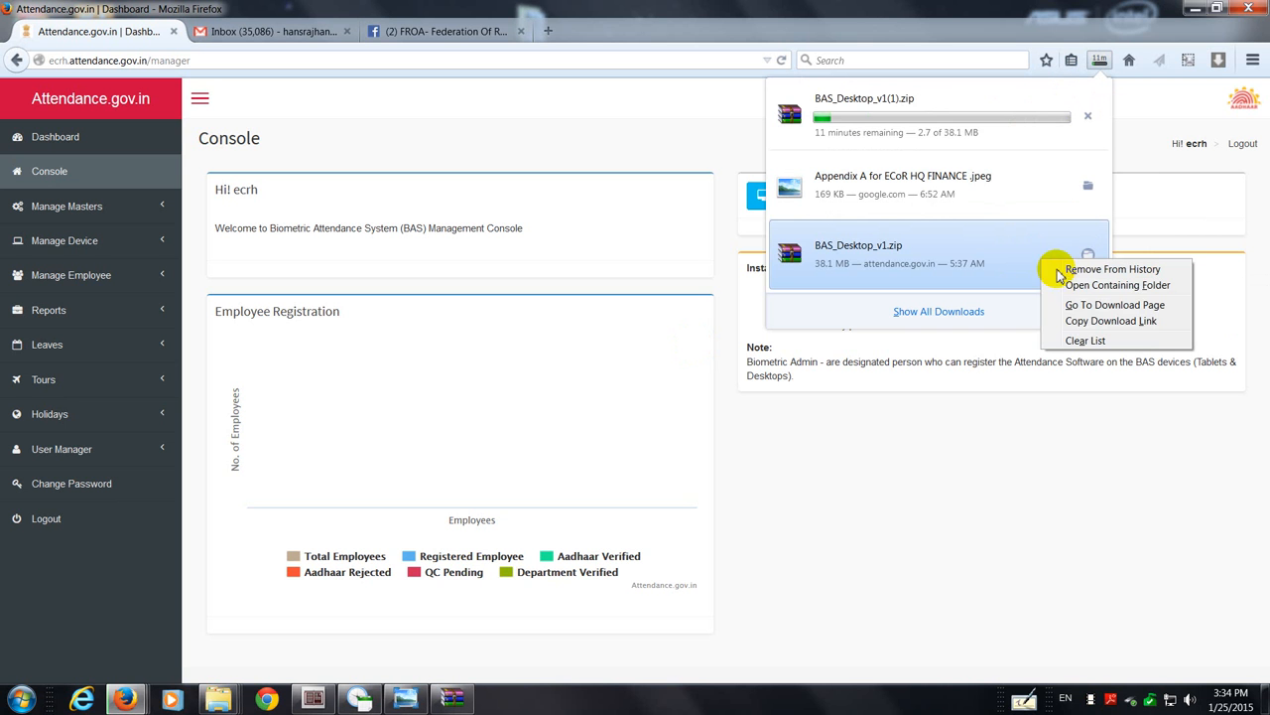
click(1117, 285)
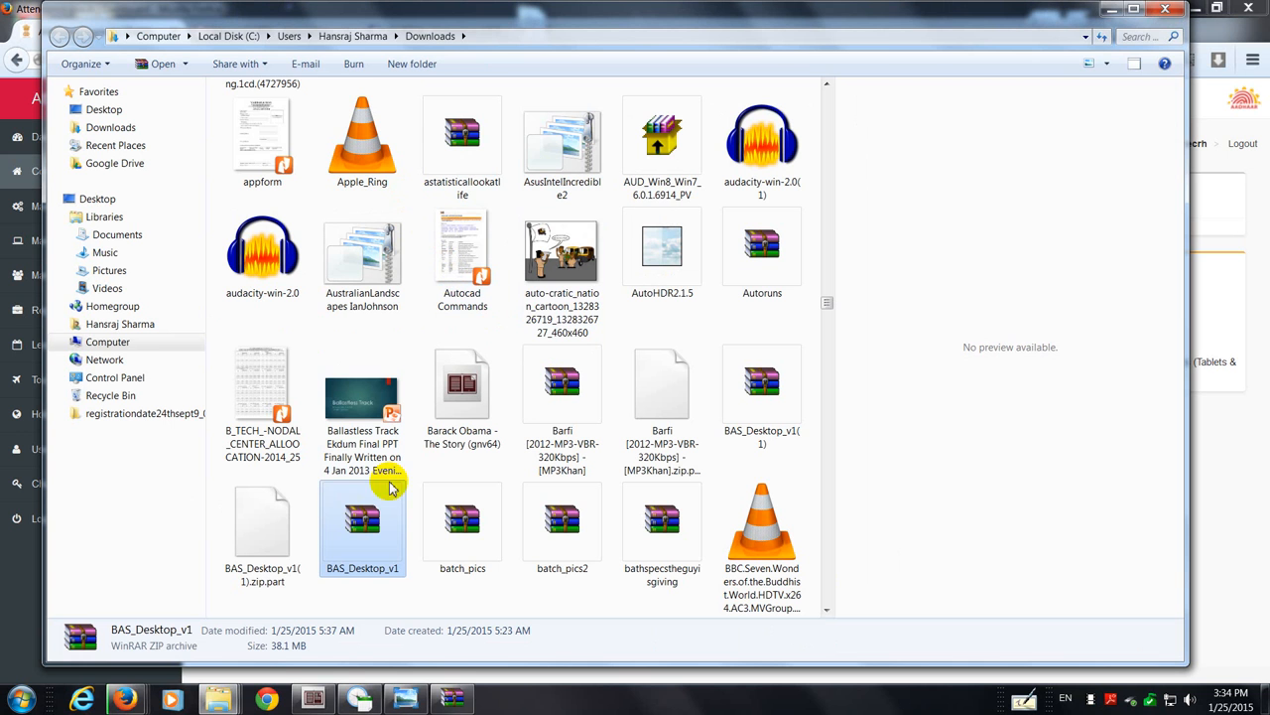
mouse_move(382, 584)
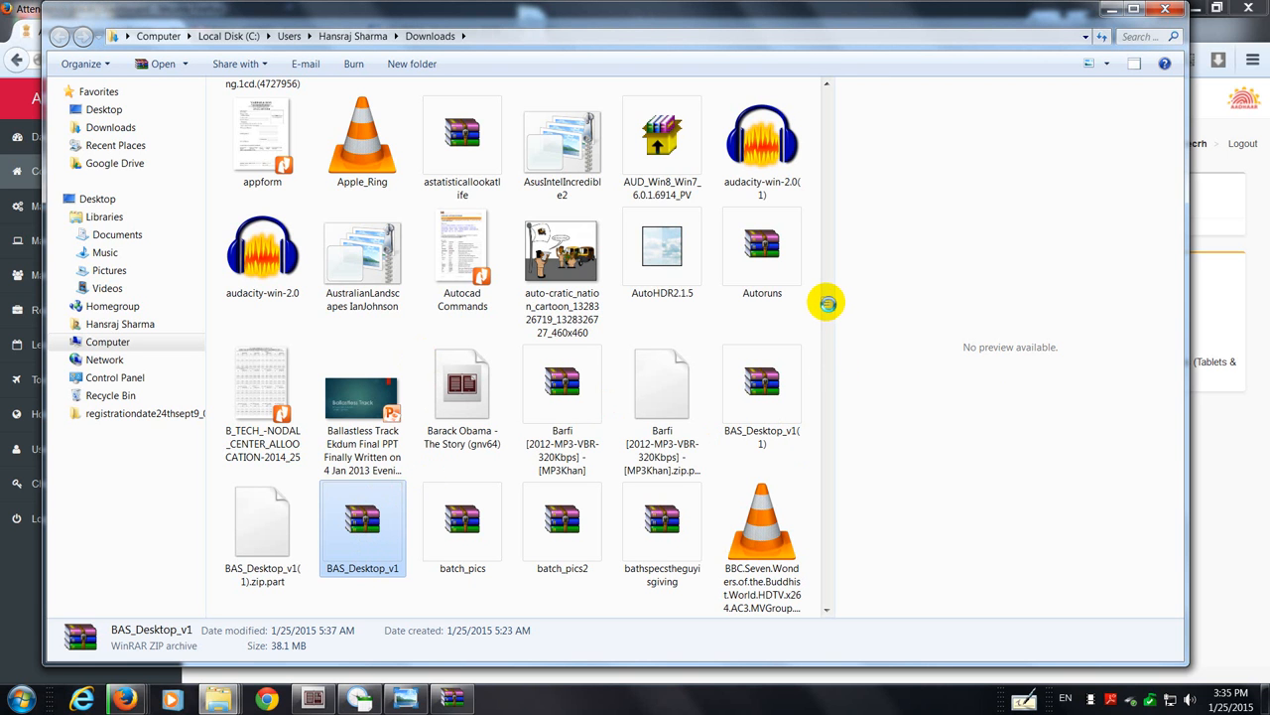
Step: Bring up the WinRAR extraction options for BAS_Desktop_v1.zip in Downloads
right_click(362, 526)
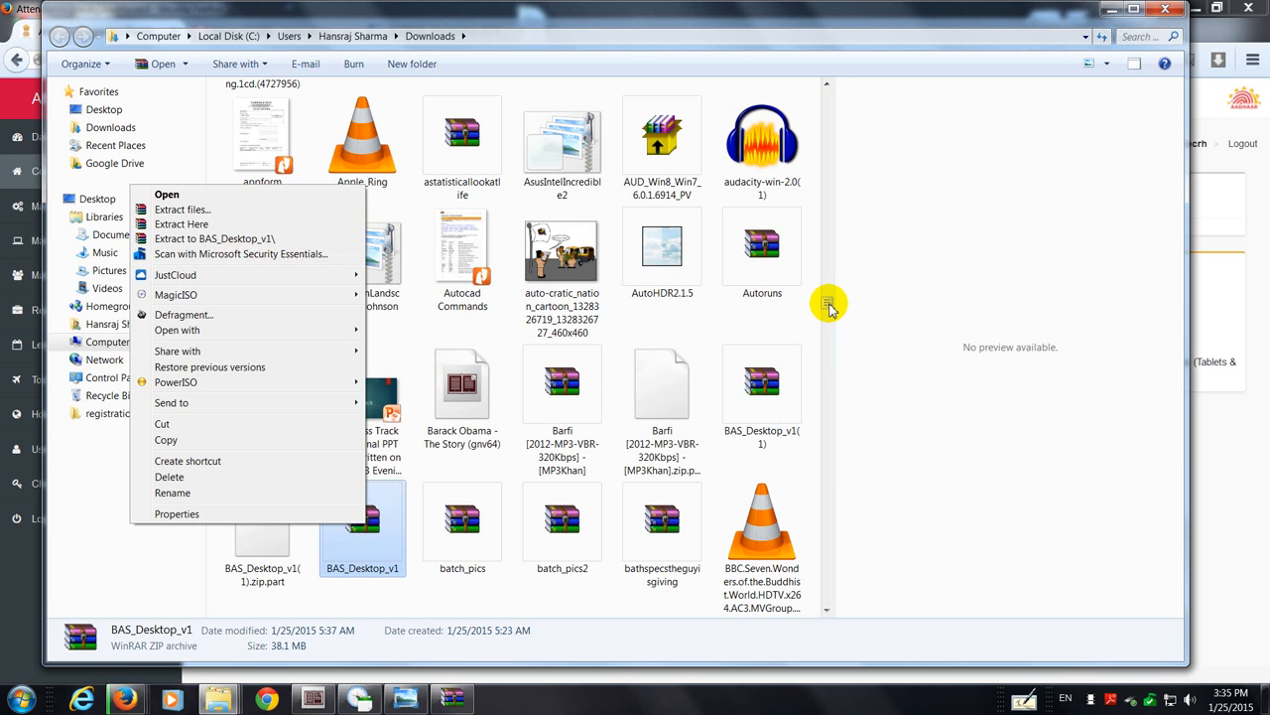
mouse_move(175, 275)
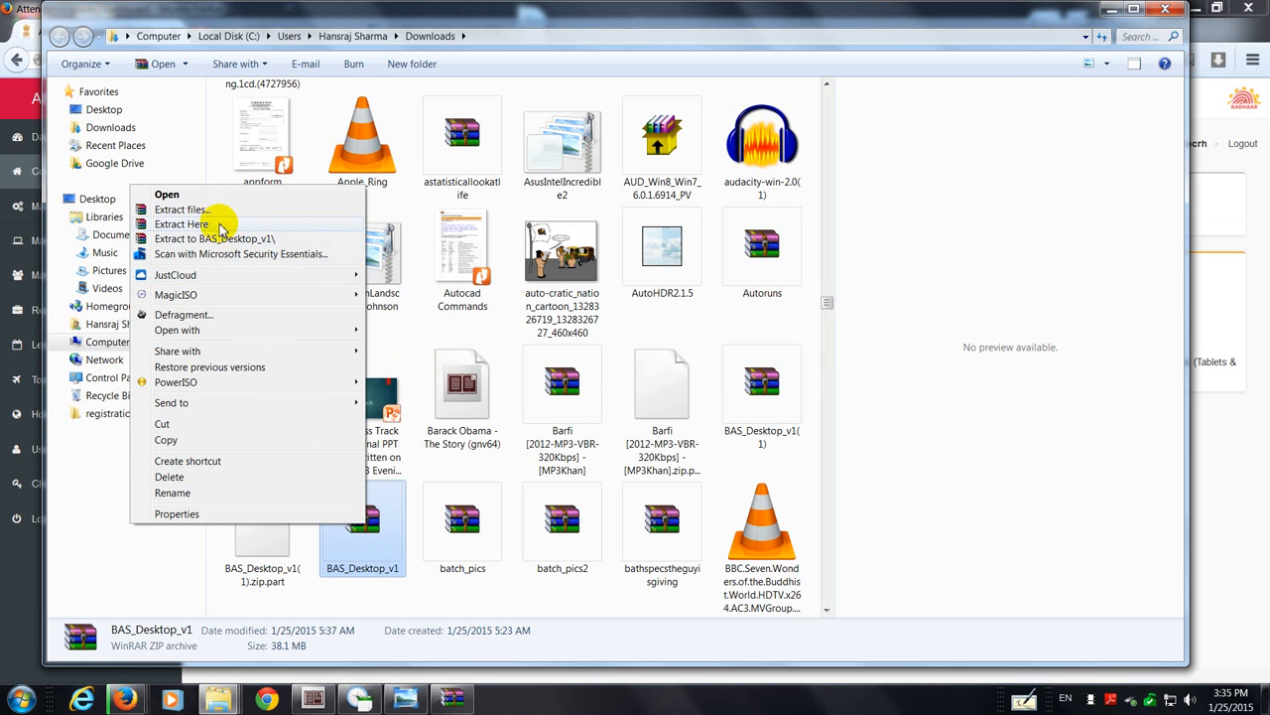
mouse_move(212, 238)
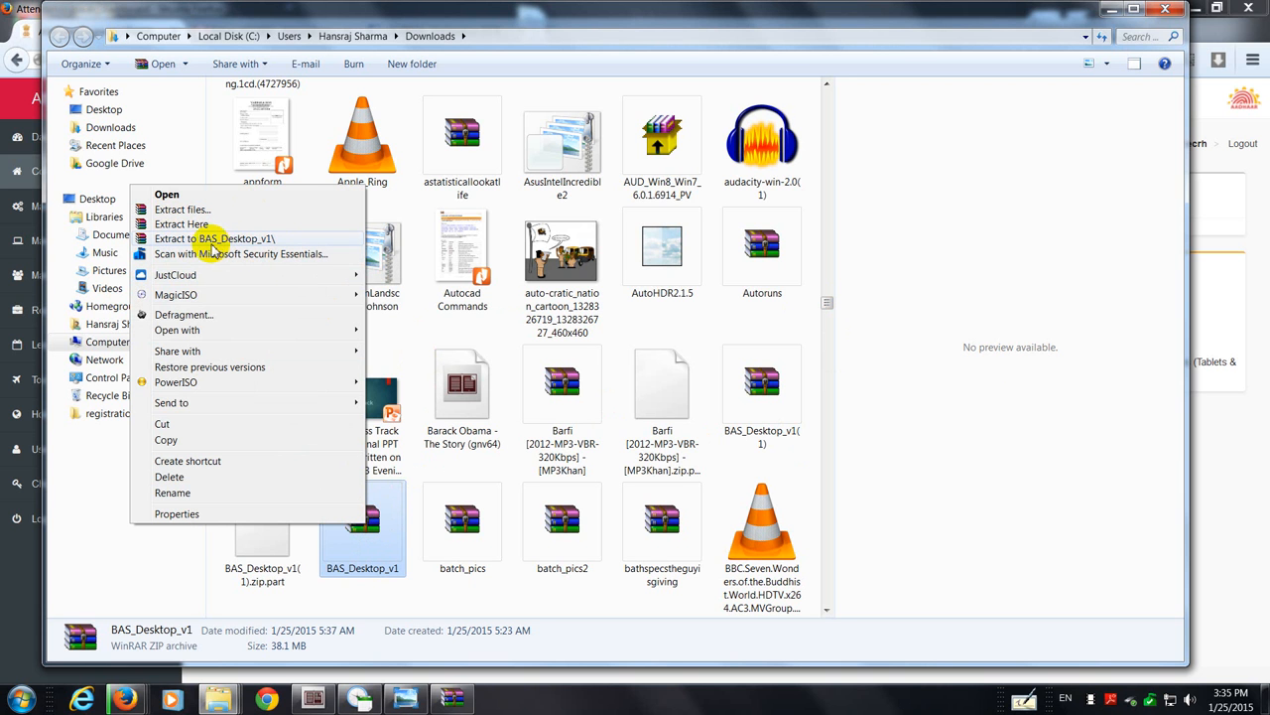
mouse_move(265, 253)
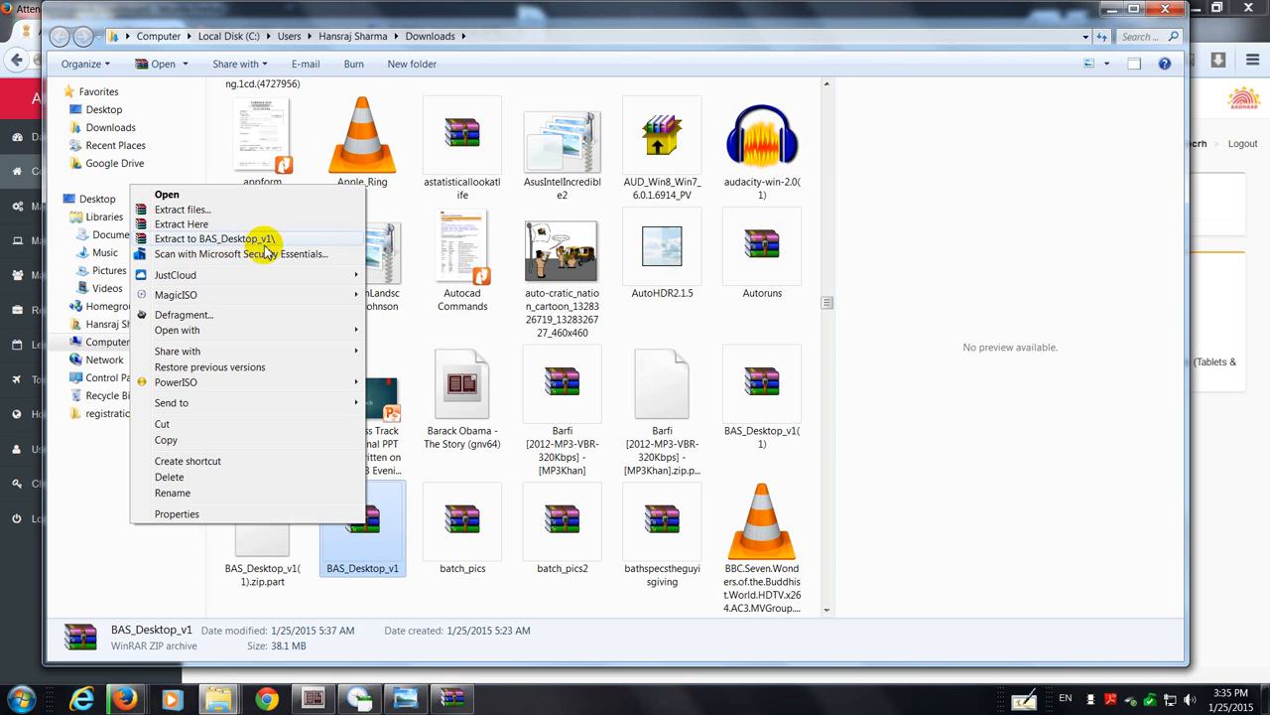
mouse_move(343, 581)
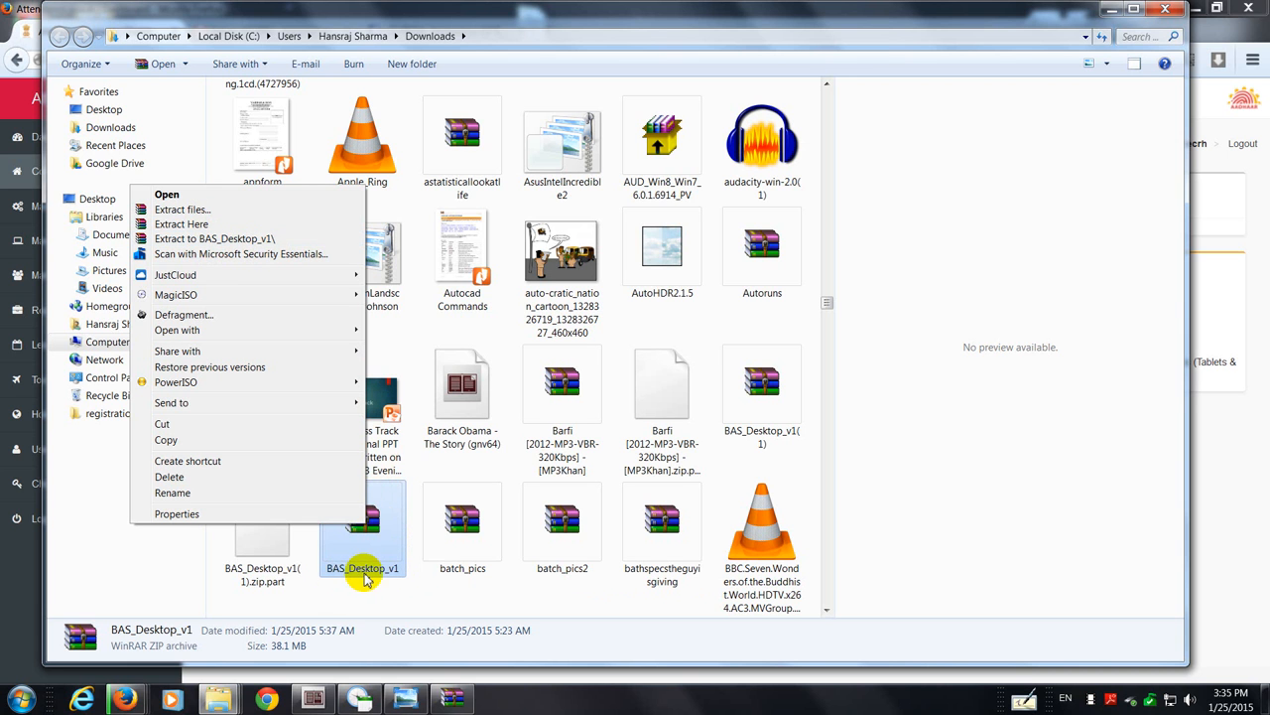
mouse_move(215, 253)
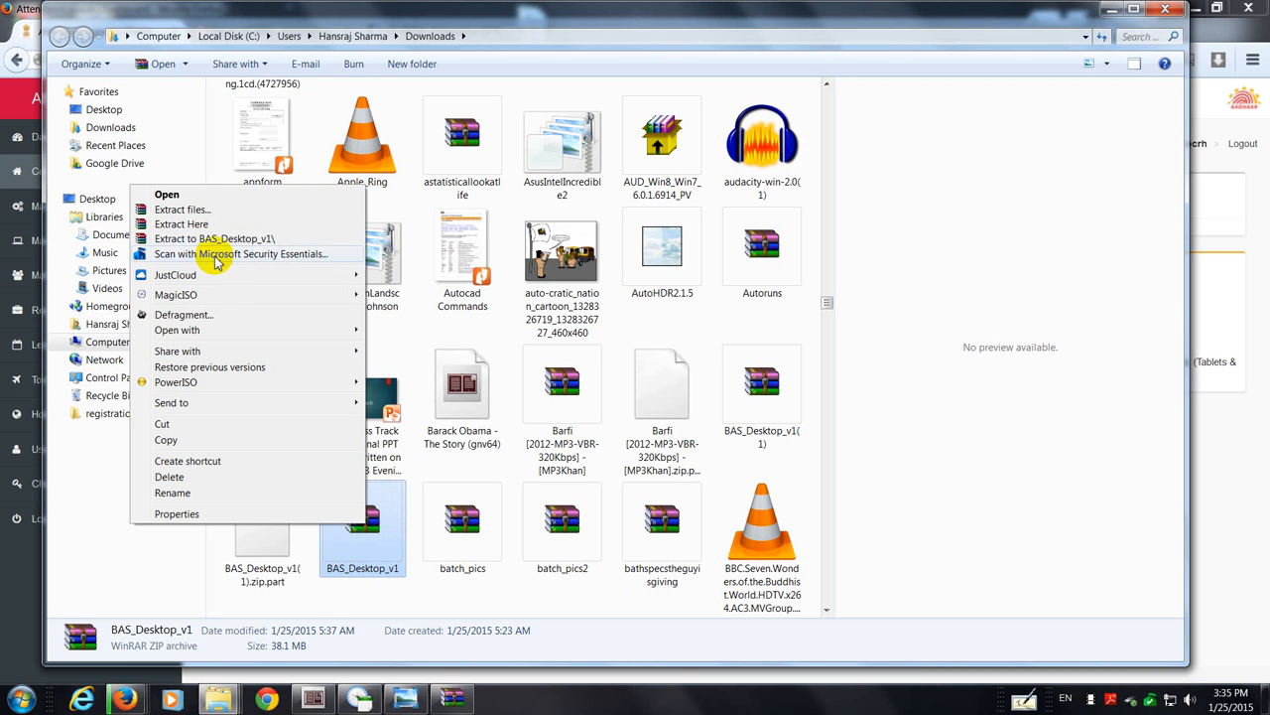
mouse_move(232, 238)
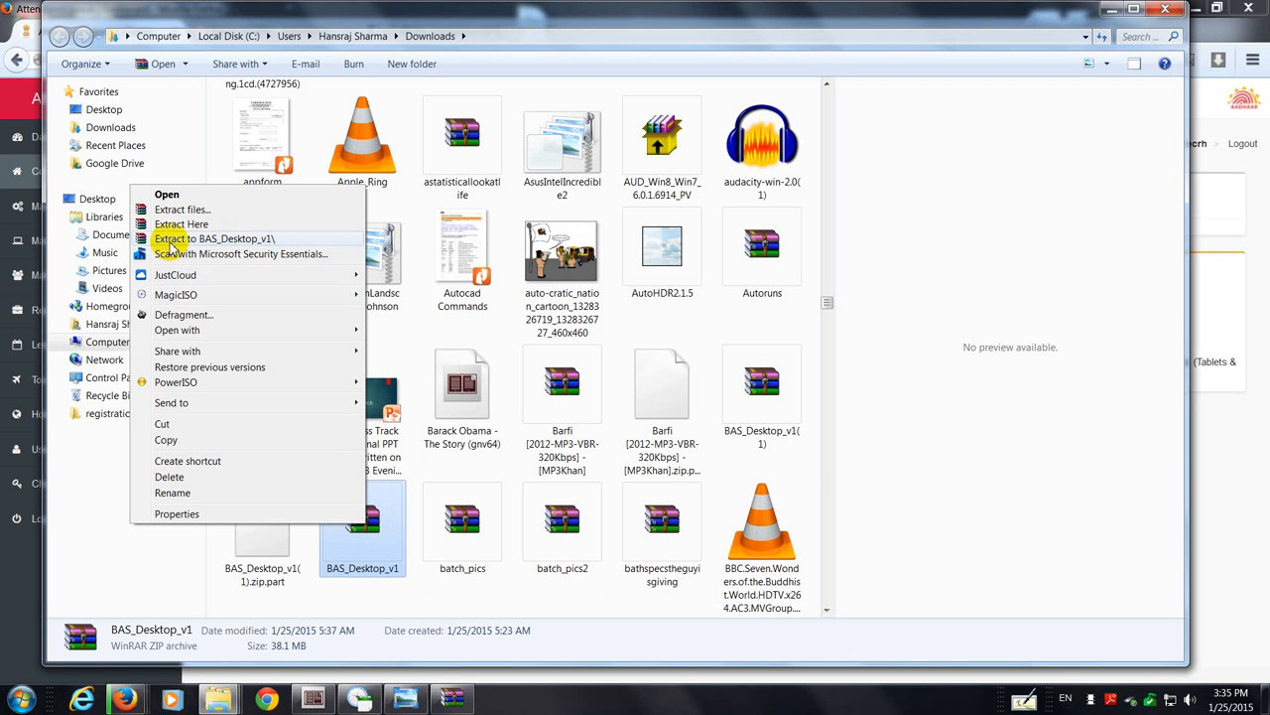
mouse_move(258, 253)
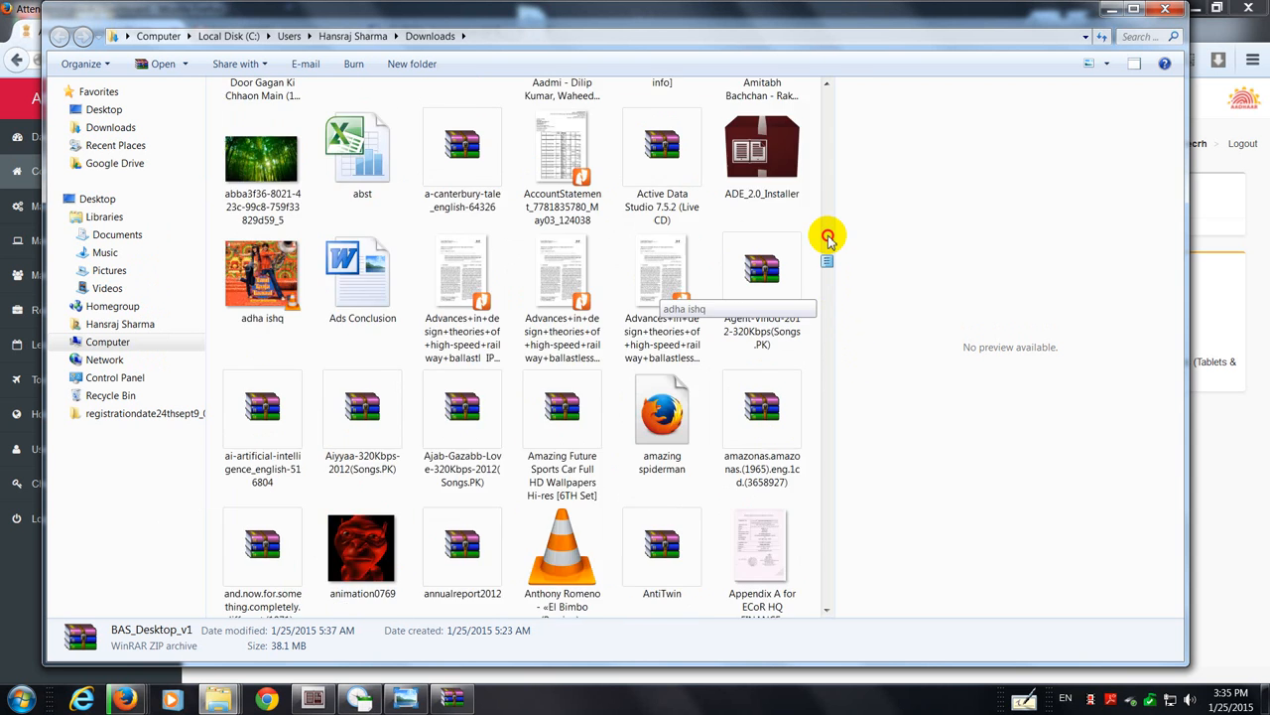
Step: Open BAS_Desktop_v1 and its inner folder, preview Biometric Device Drivers, then return
scroll(up, 3)
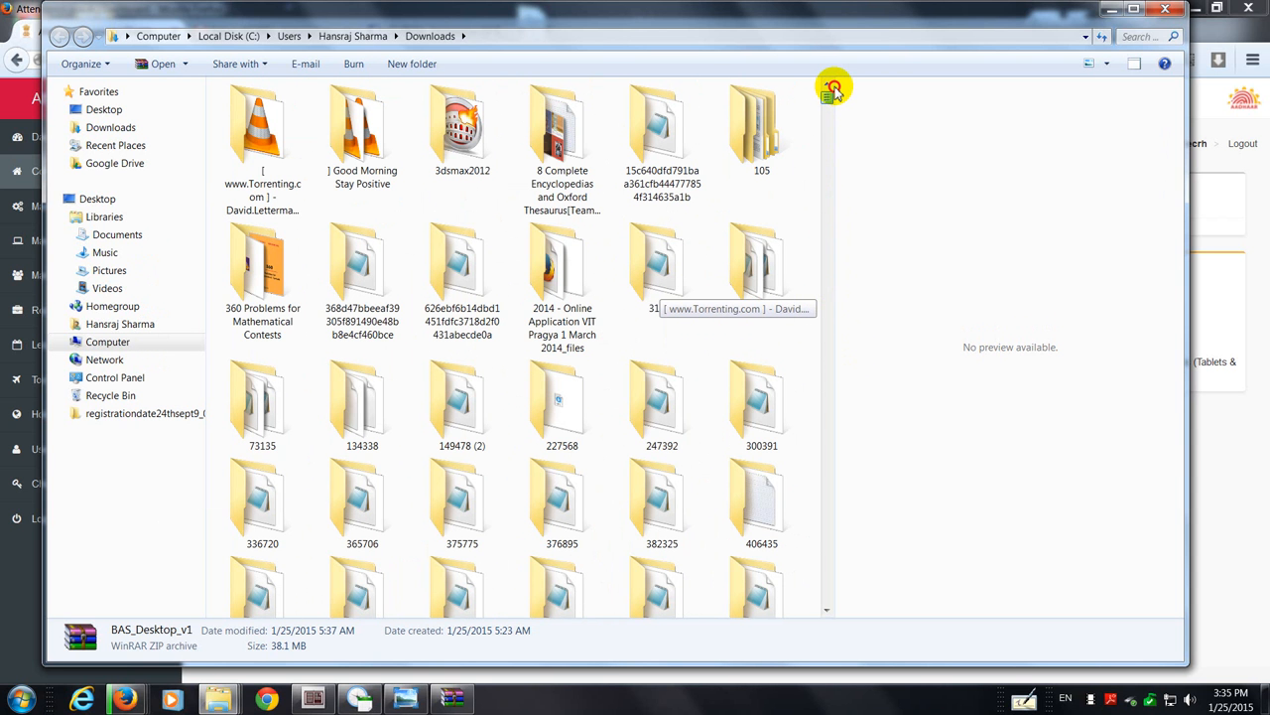
scroll(down, 3)
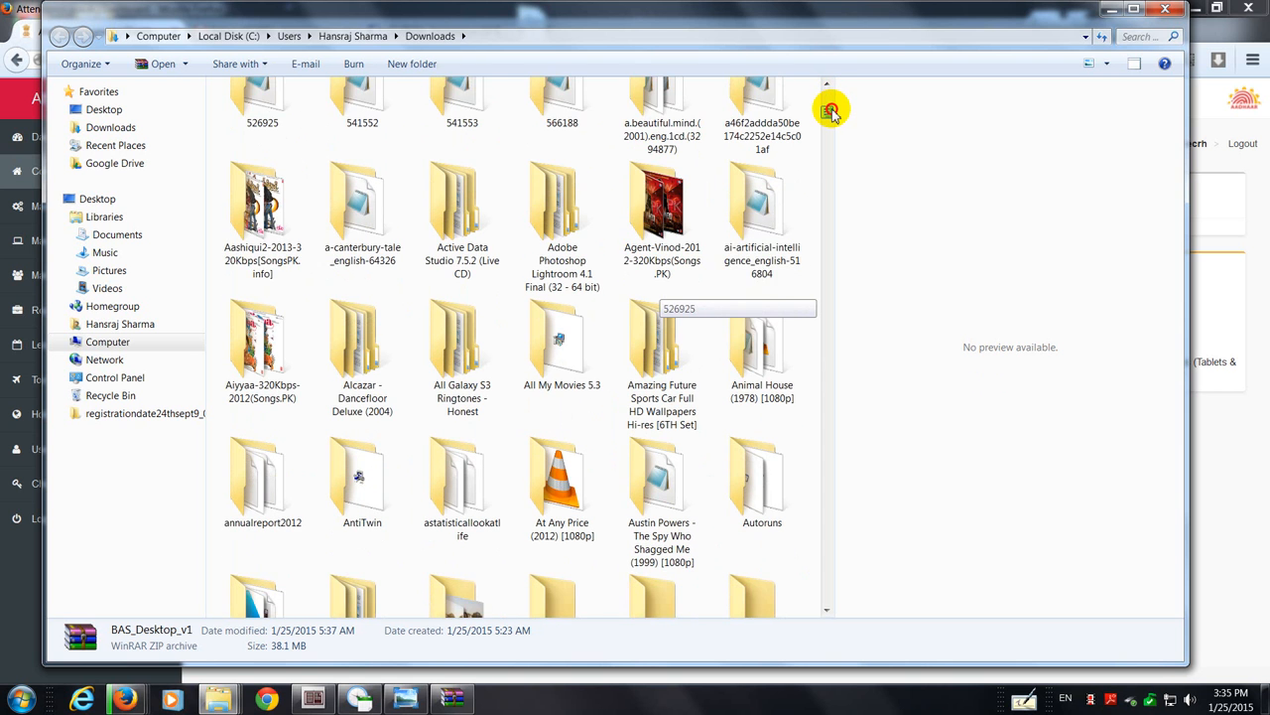
scroll(down, 3)
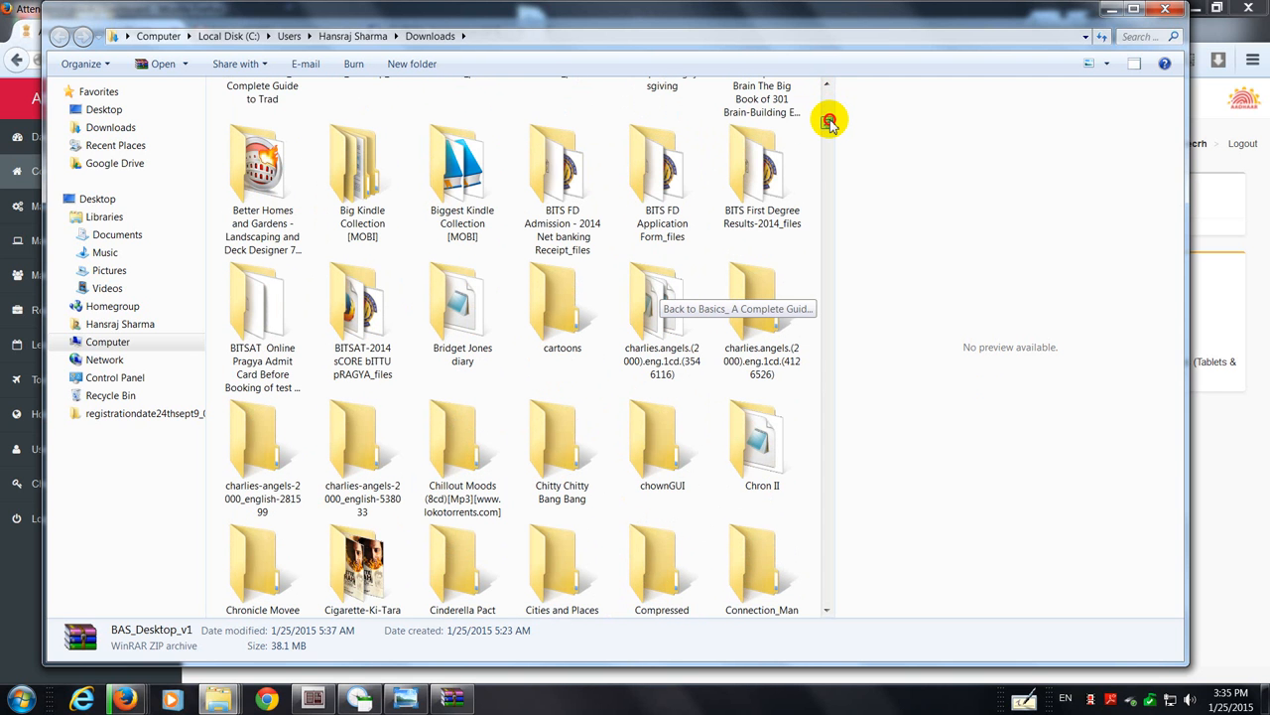
scroll(up, 3)
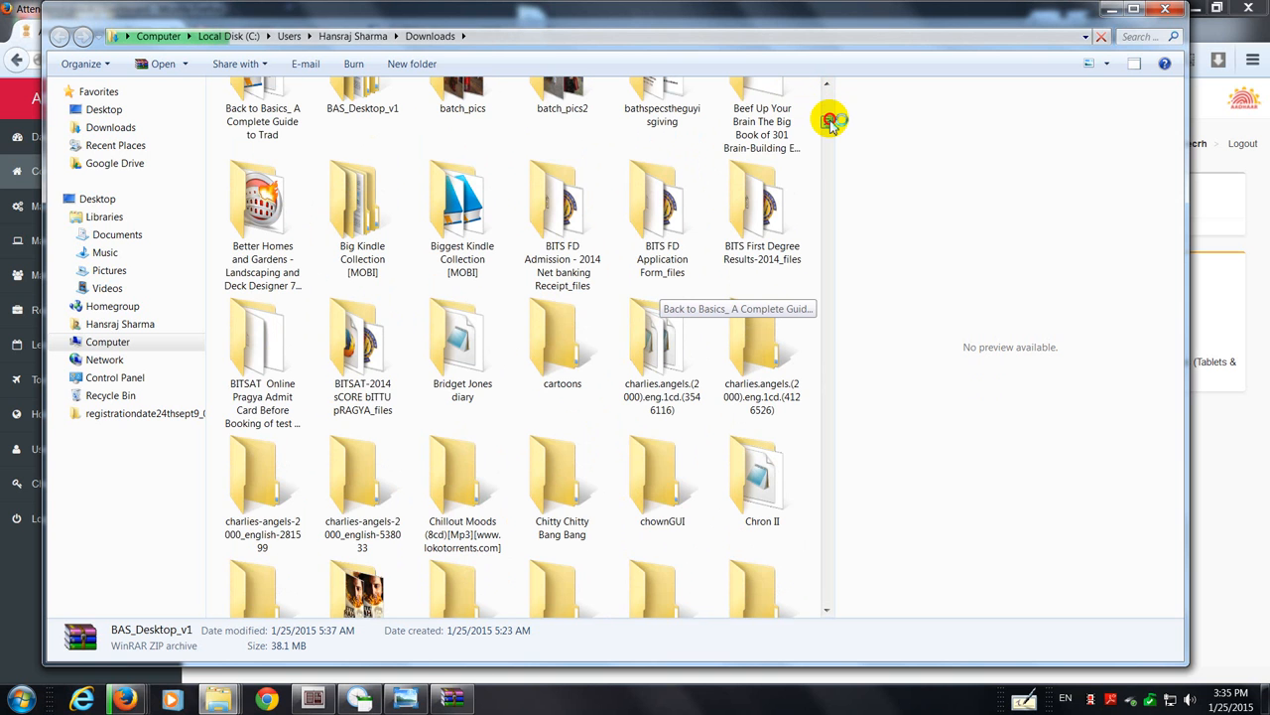
scroll(up, 3)
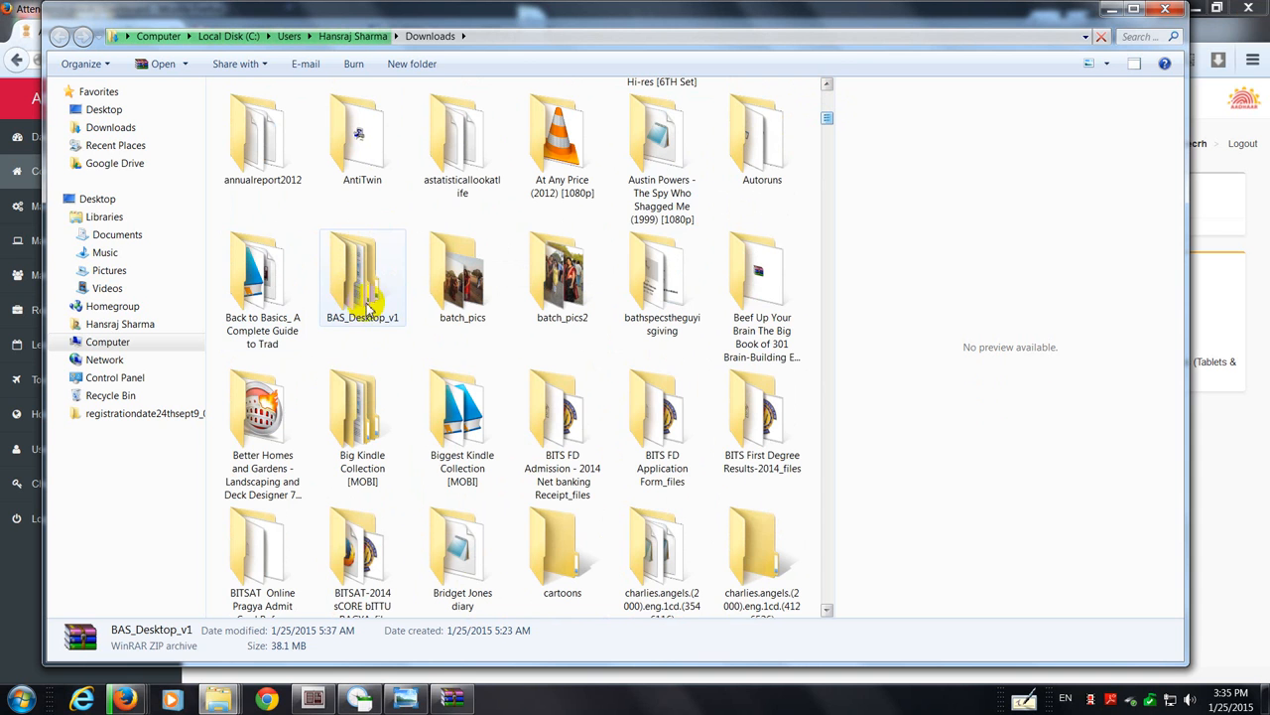
double_click(363, 268)
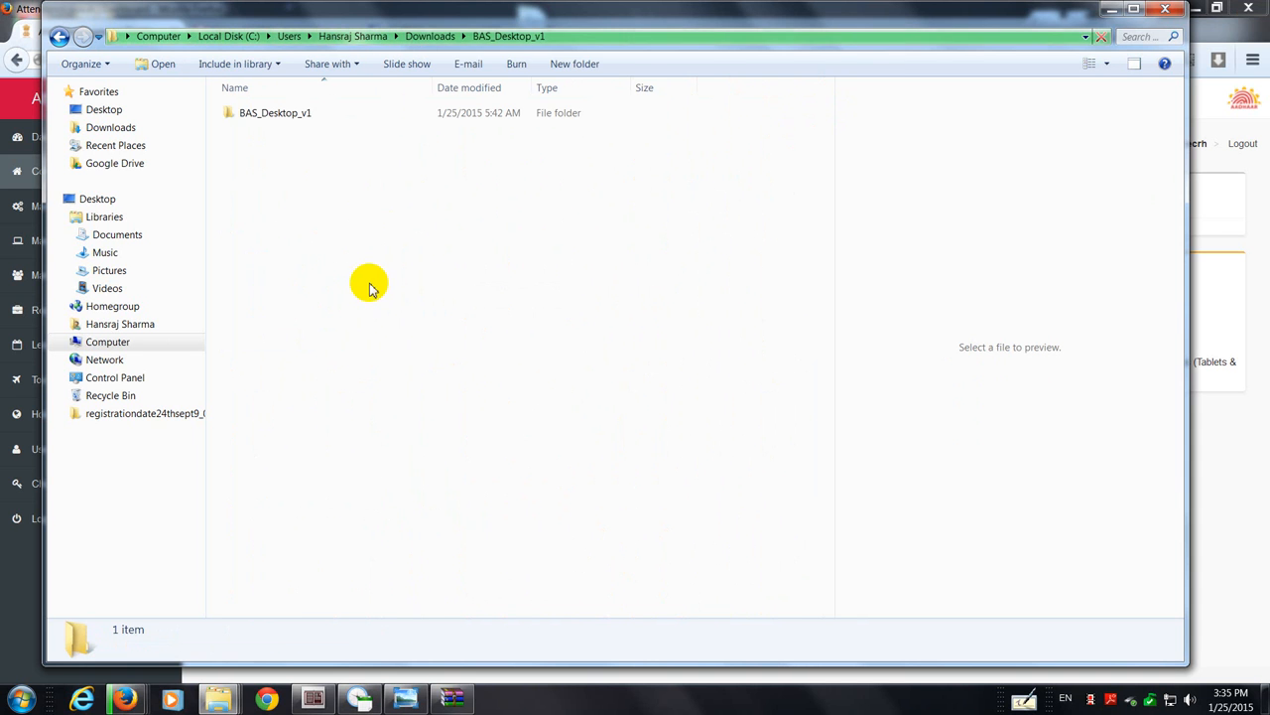
click(275, 112)
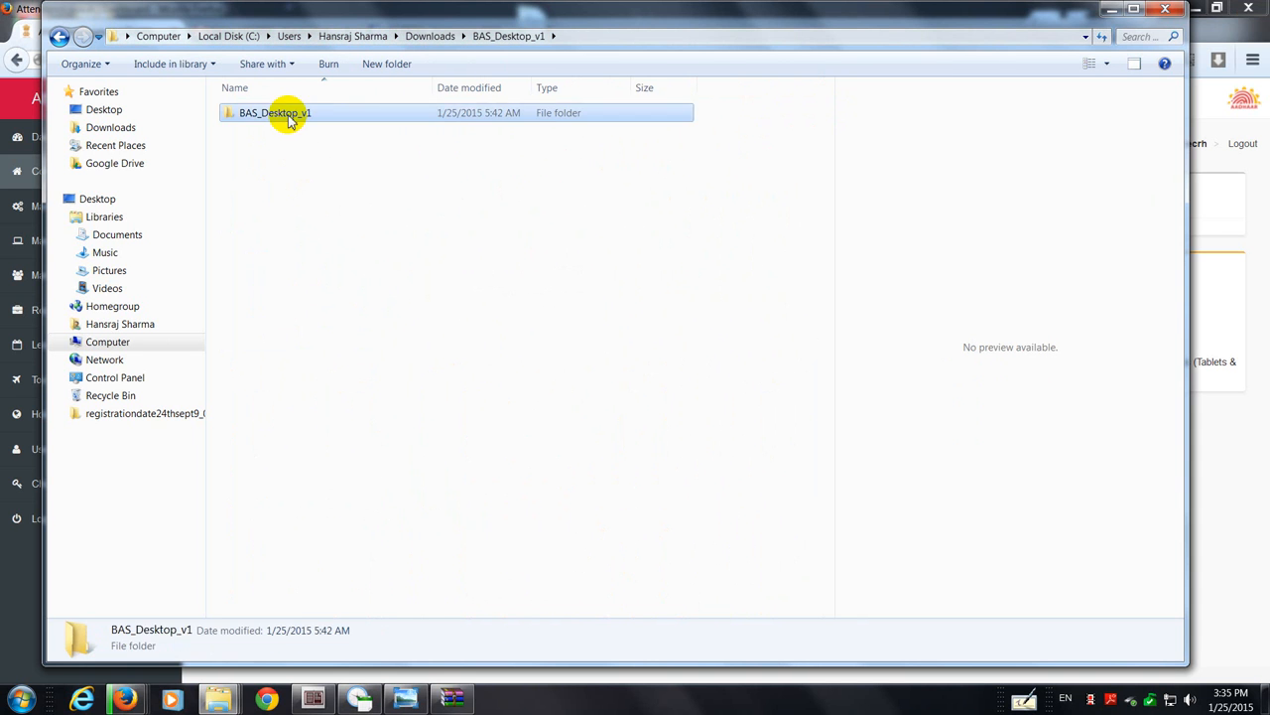
double_click(275, 112)
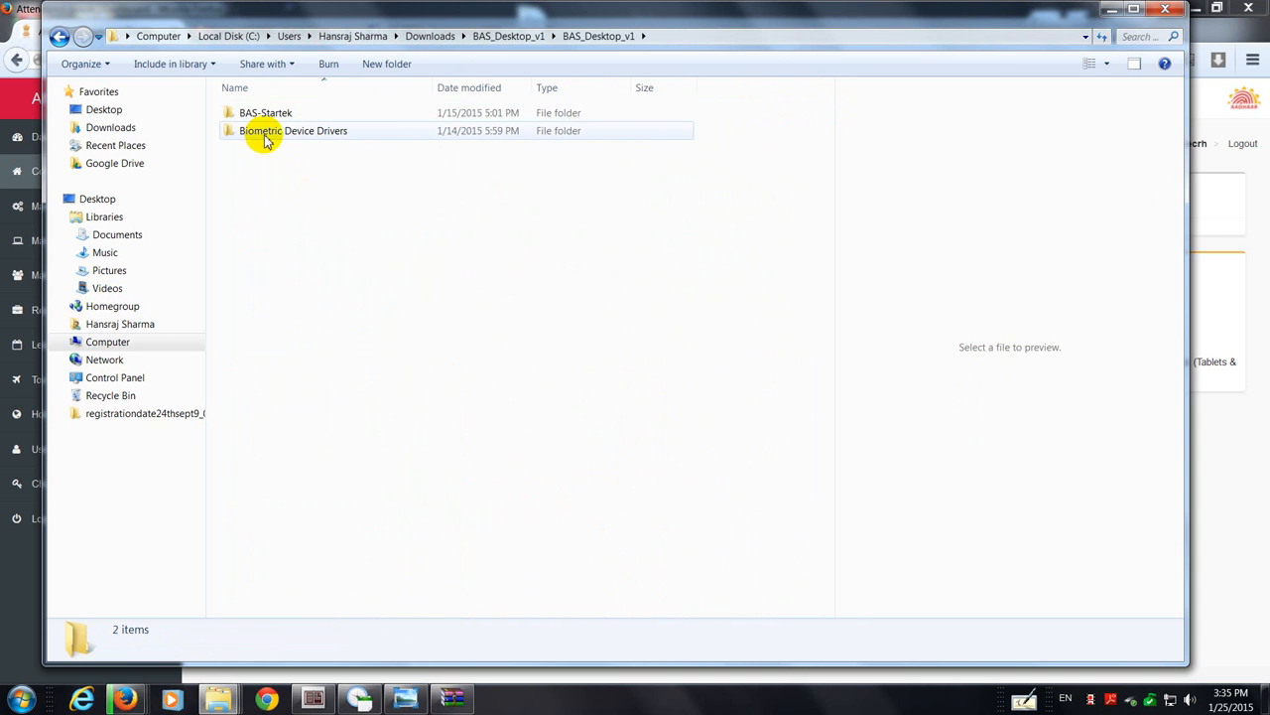
click(265, 112)
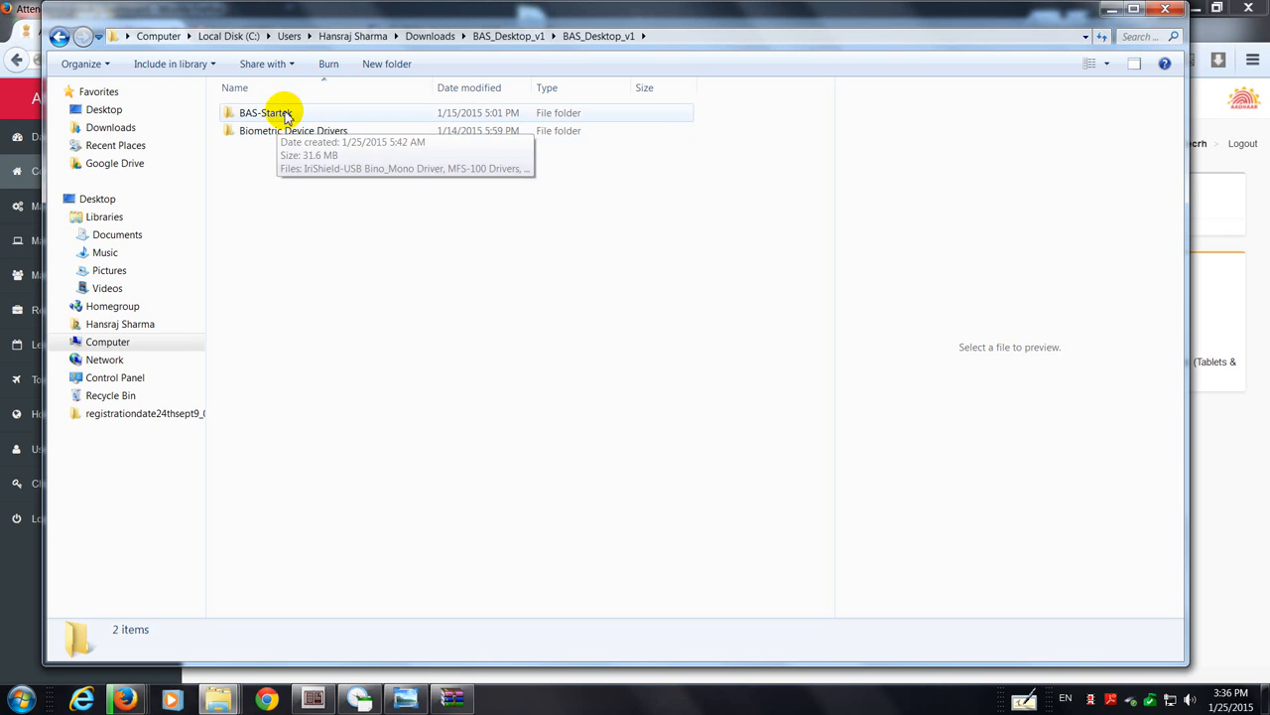
mouse_move(288, 124)
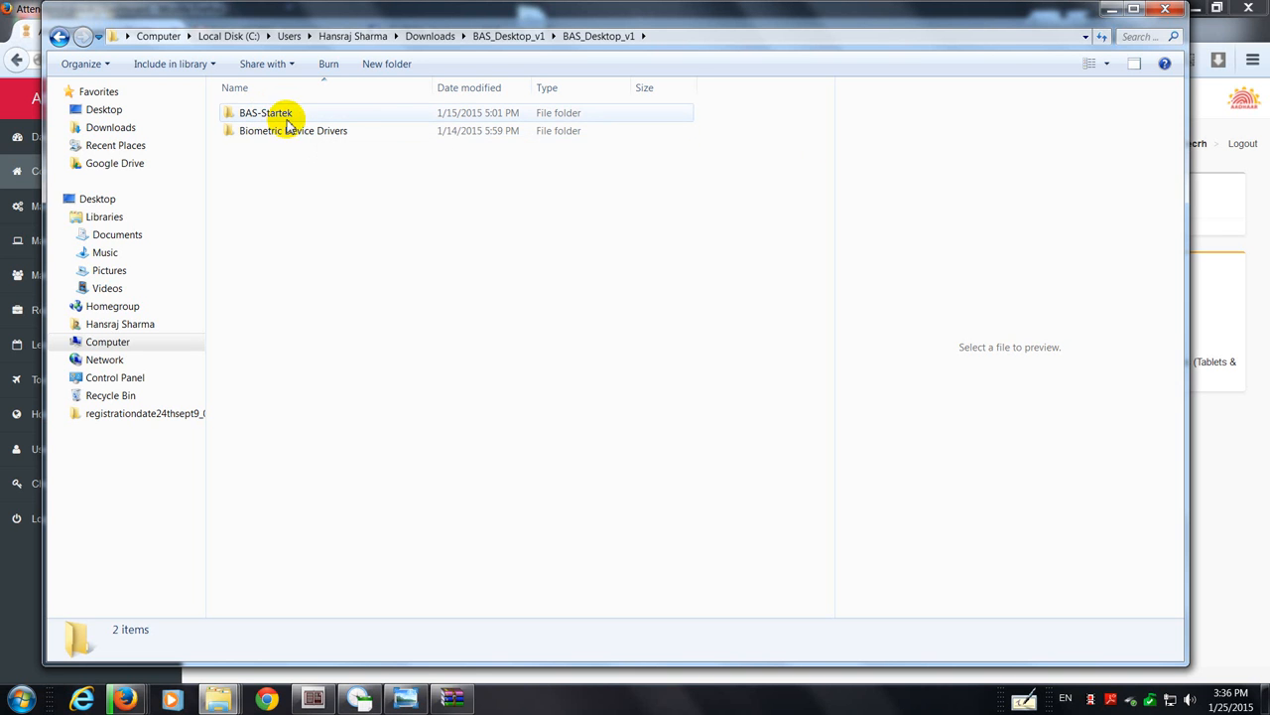
mouse_move(313, 130)
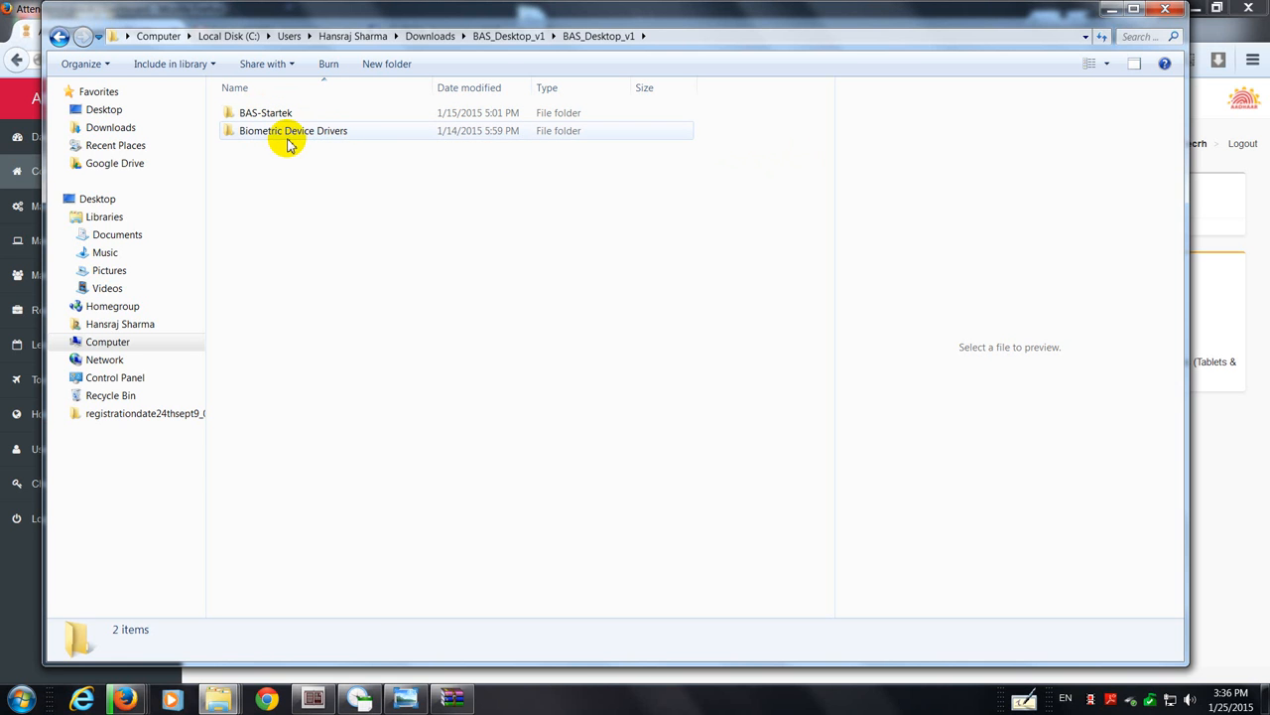
double_click(293, 130)
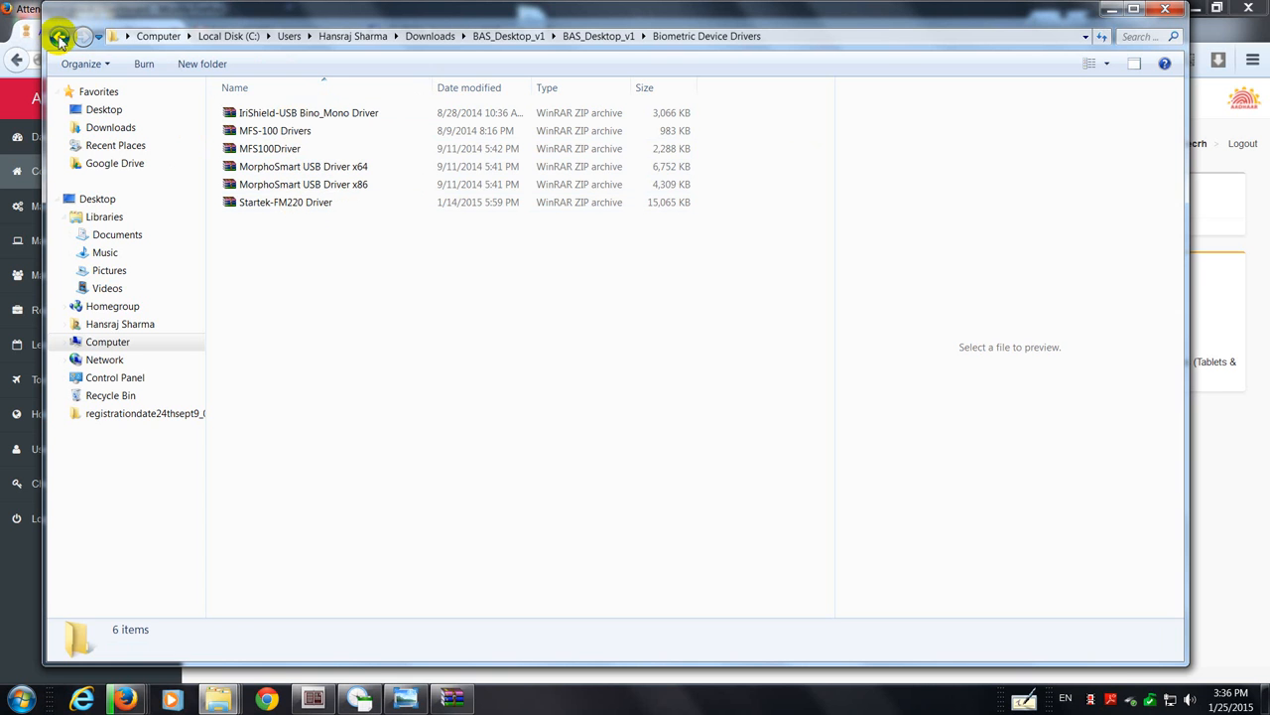
click(58, 36)
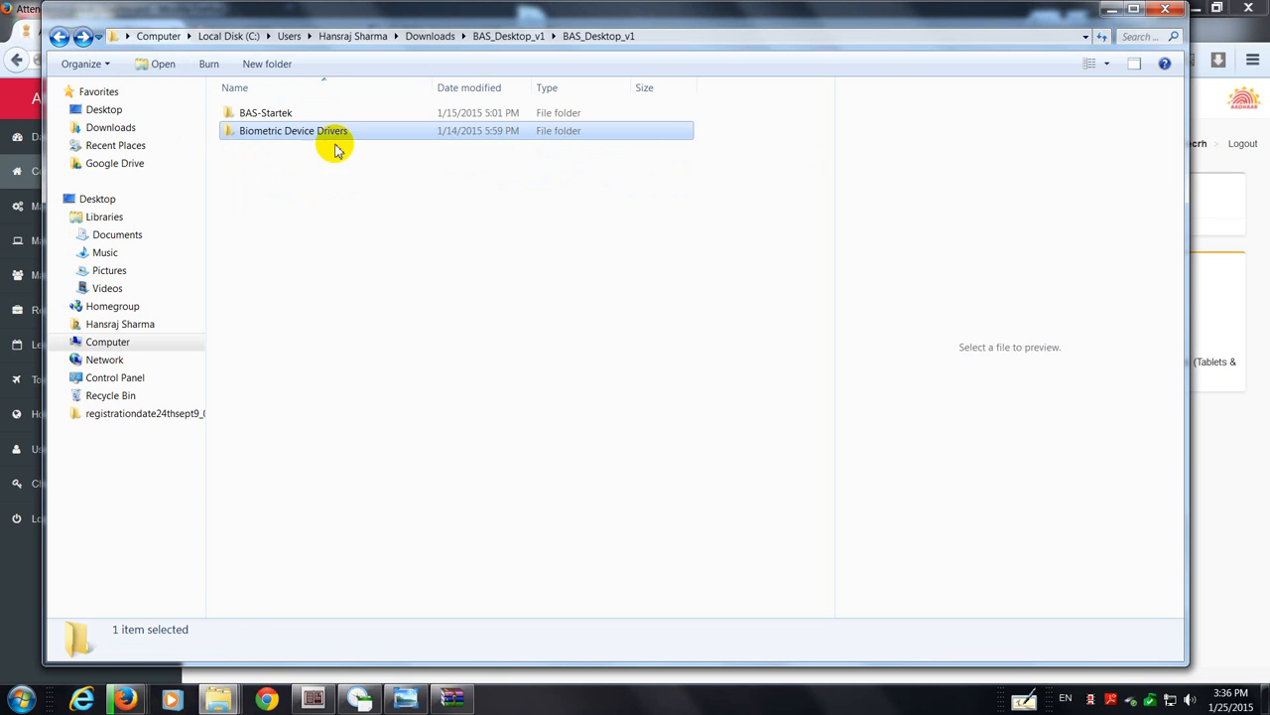
Step: Open the BAS-Startek folder and select the BASStartek application
double_click(293, 130)
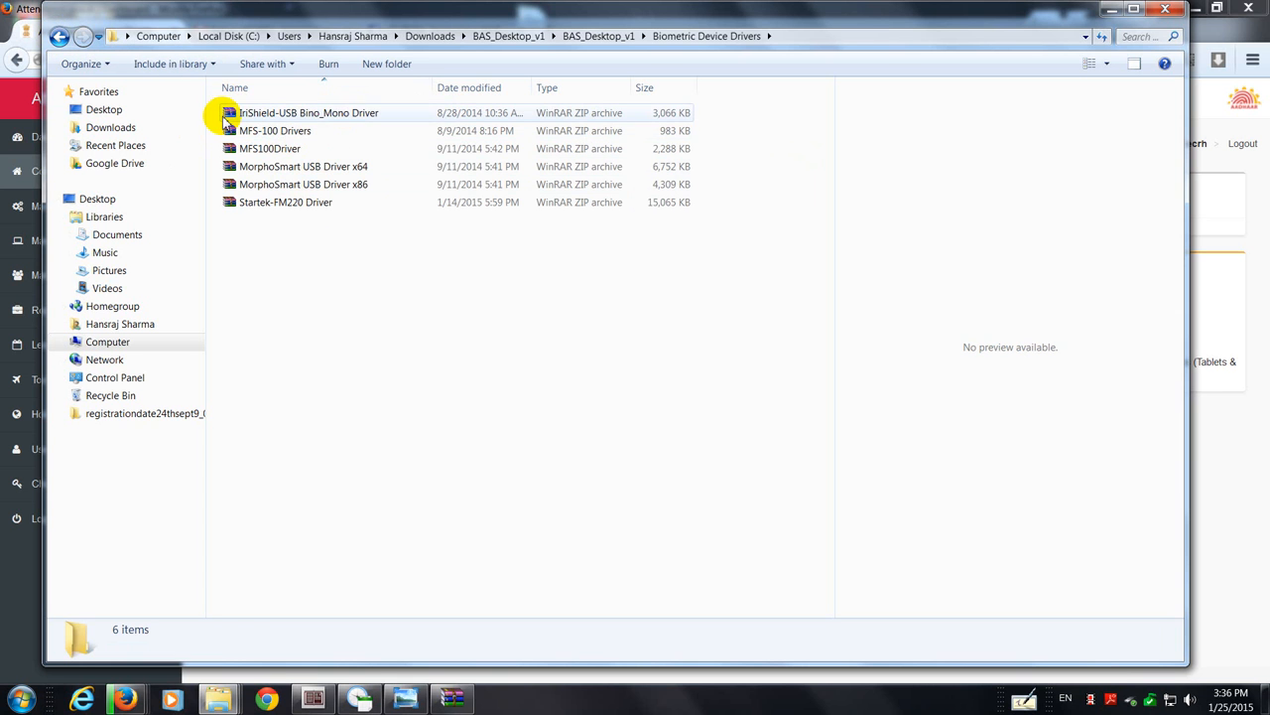
mouse_move(268, 231)
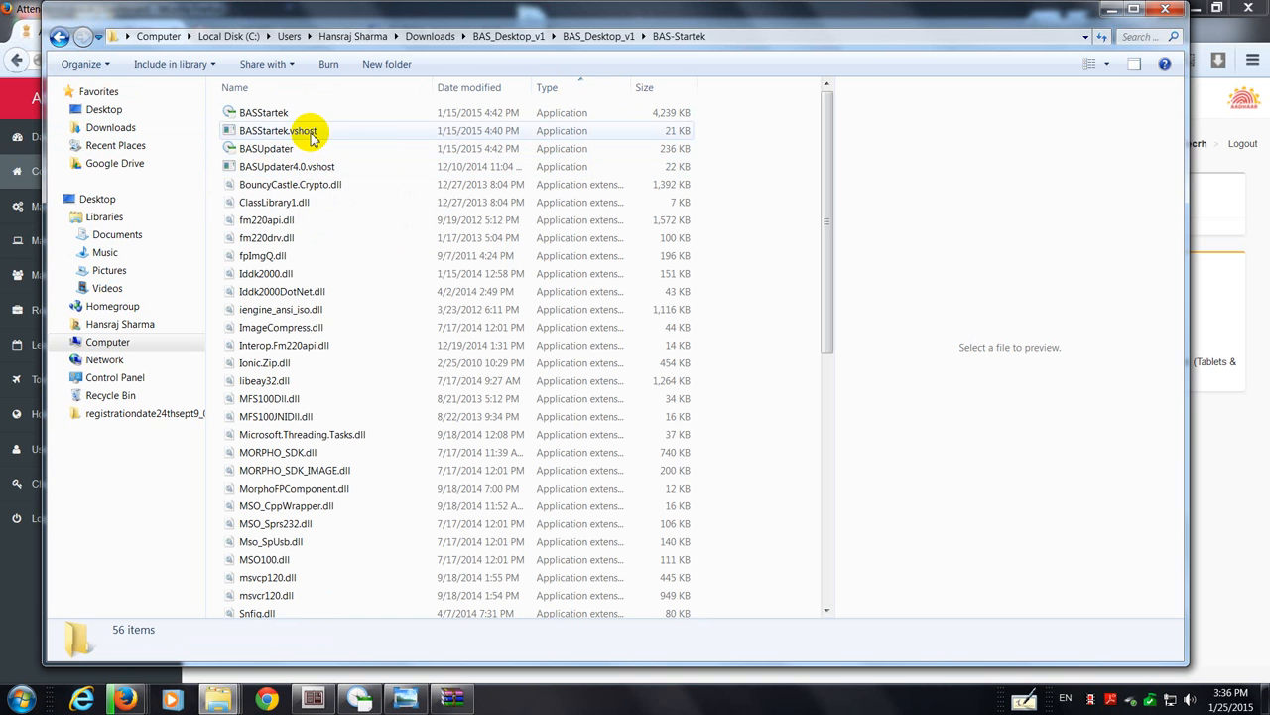
click(264, 112)
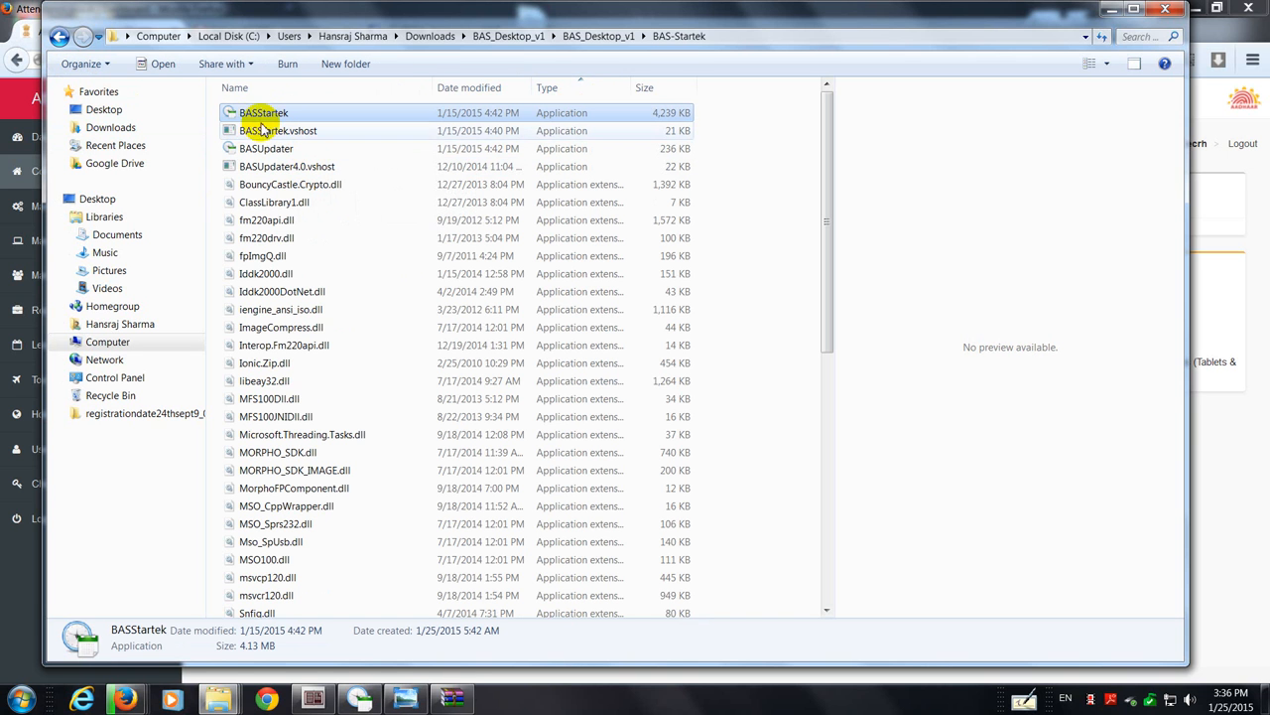
mouse_move(264, 112)
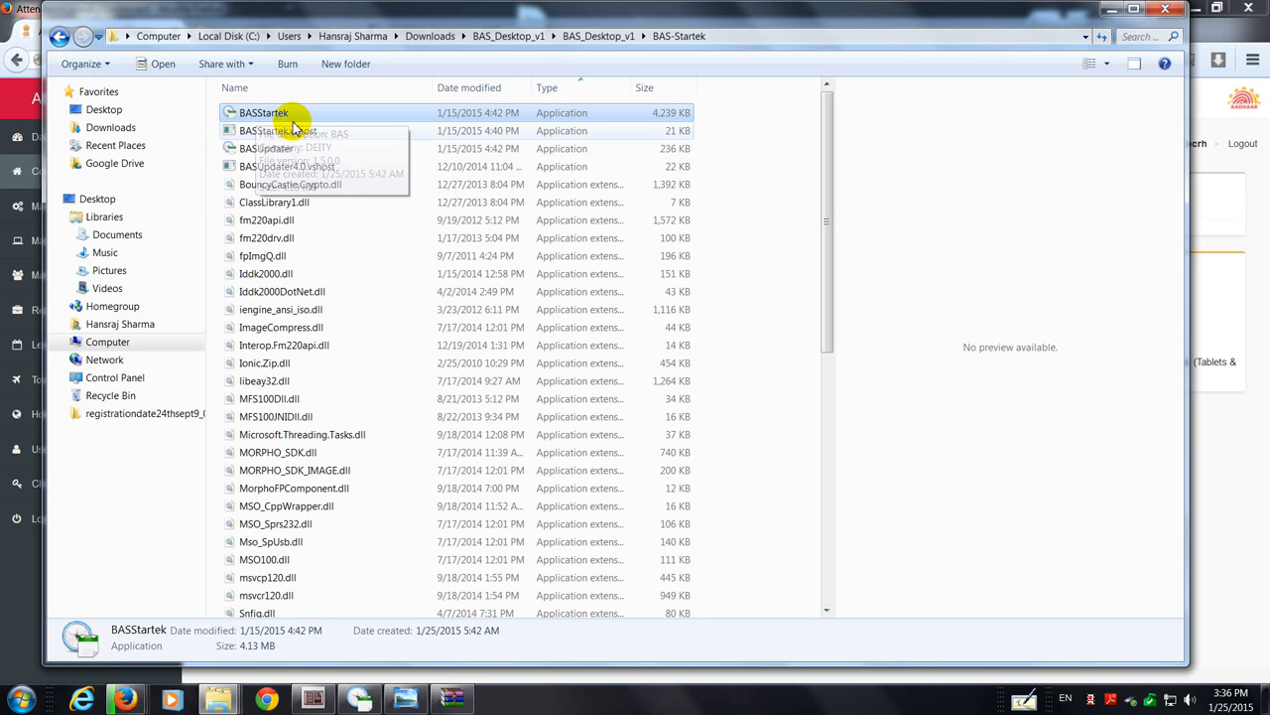
mouse_move(264, 112)
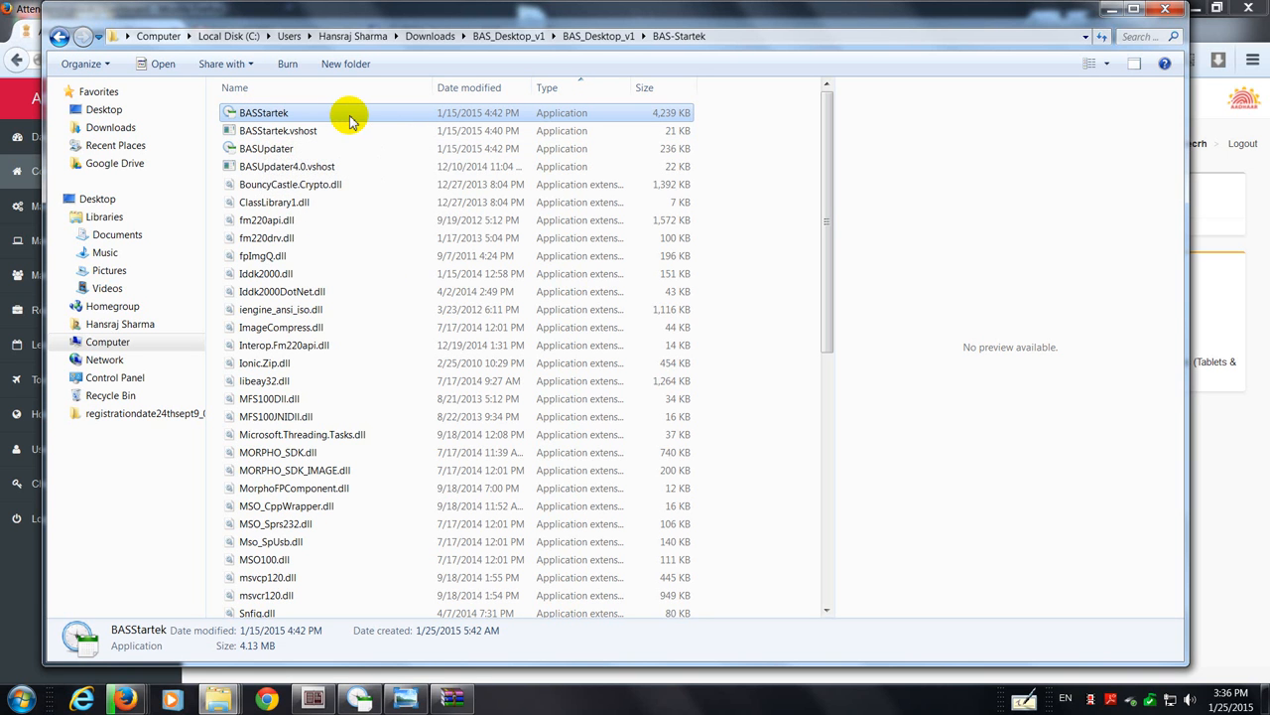
mouse_move(412, 226)
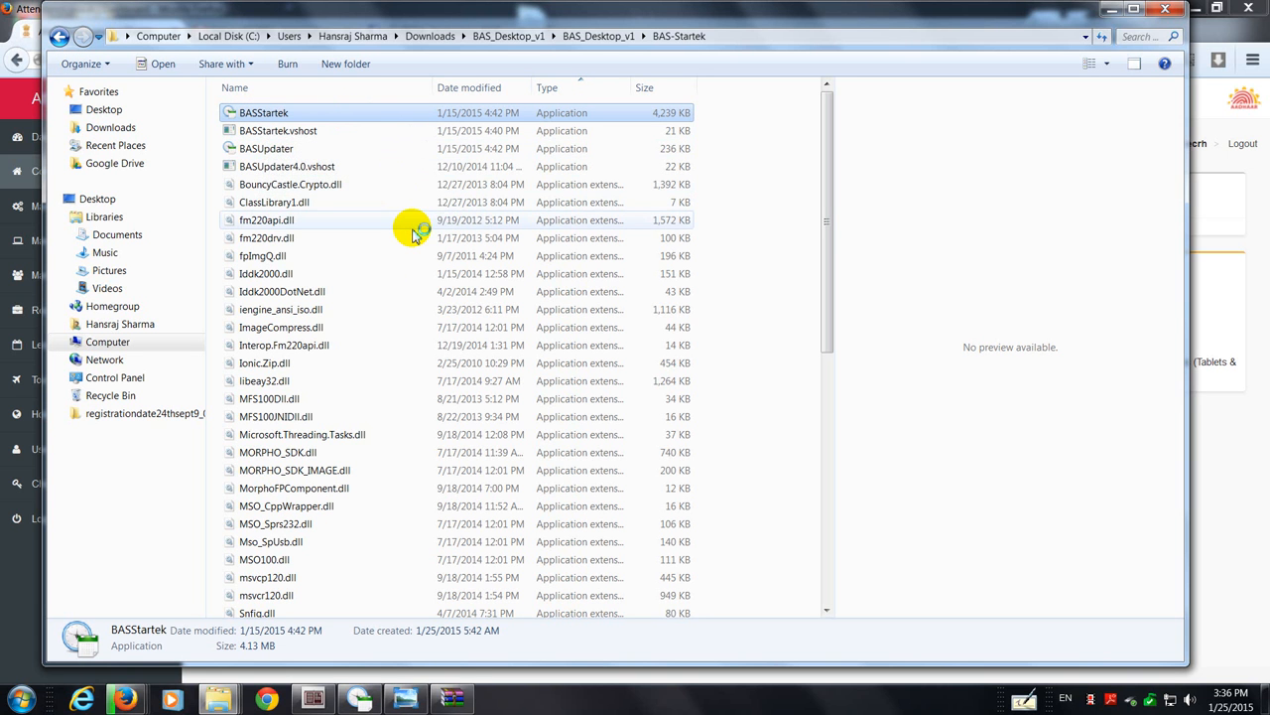
mouse_move(430, 321)
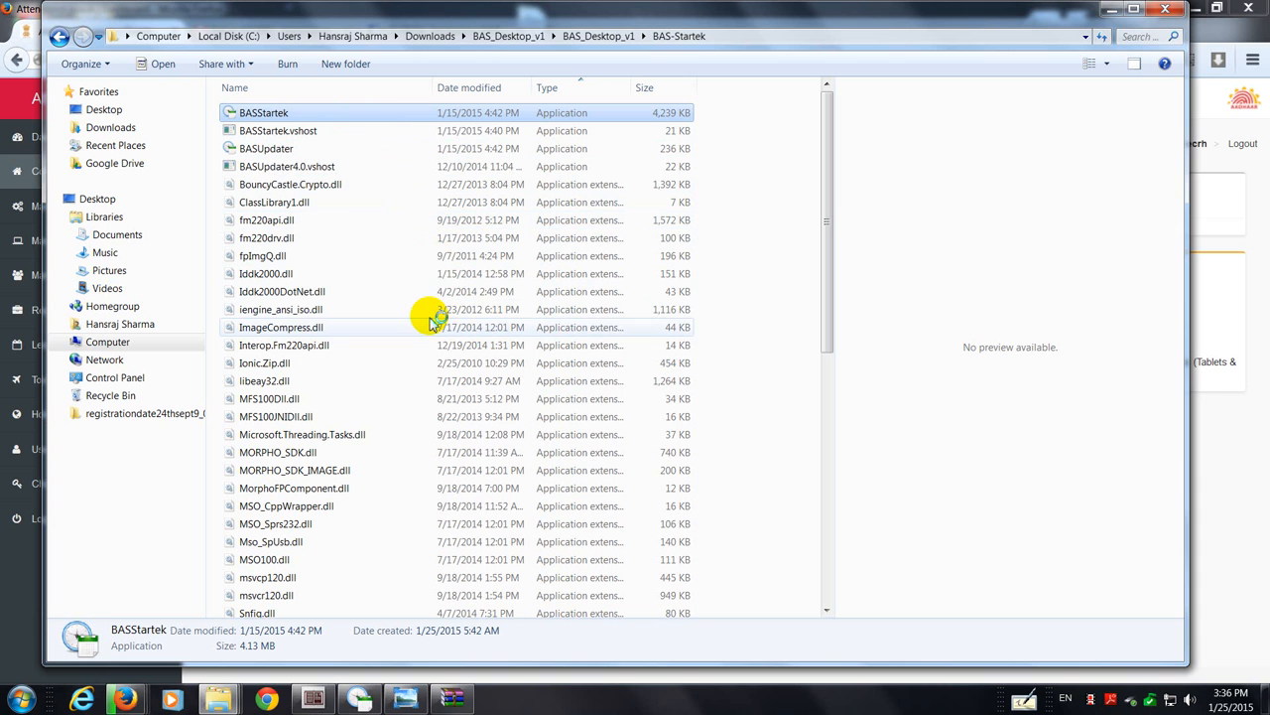
double_click(264, 112)
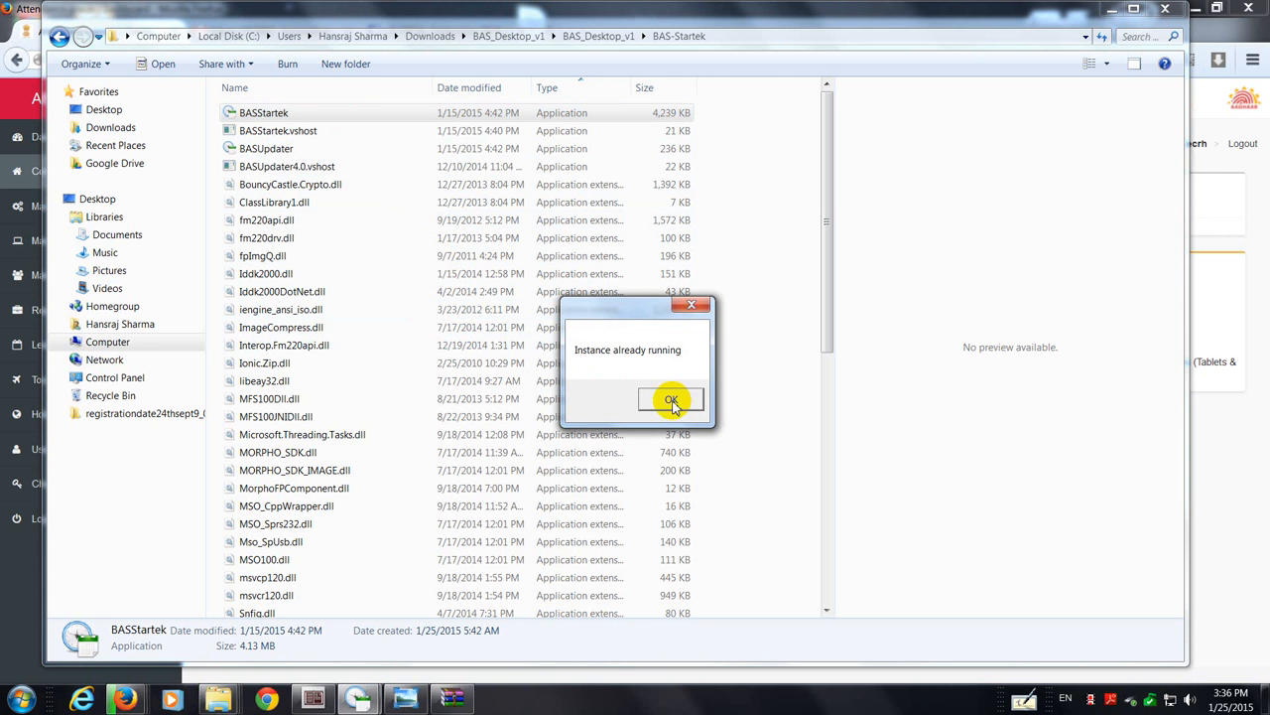
click(671, 399)
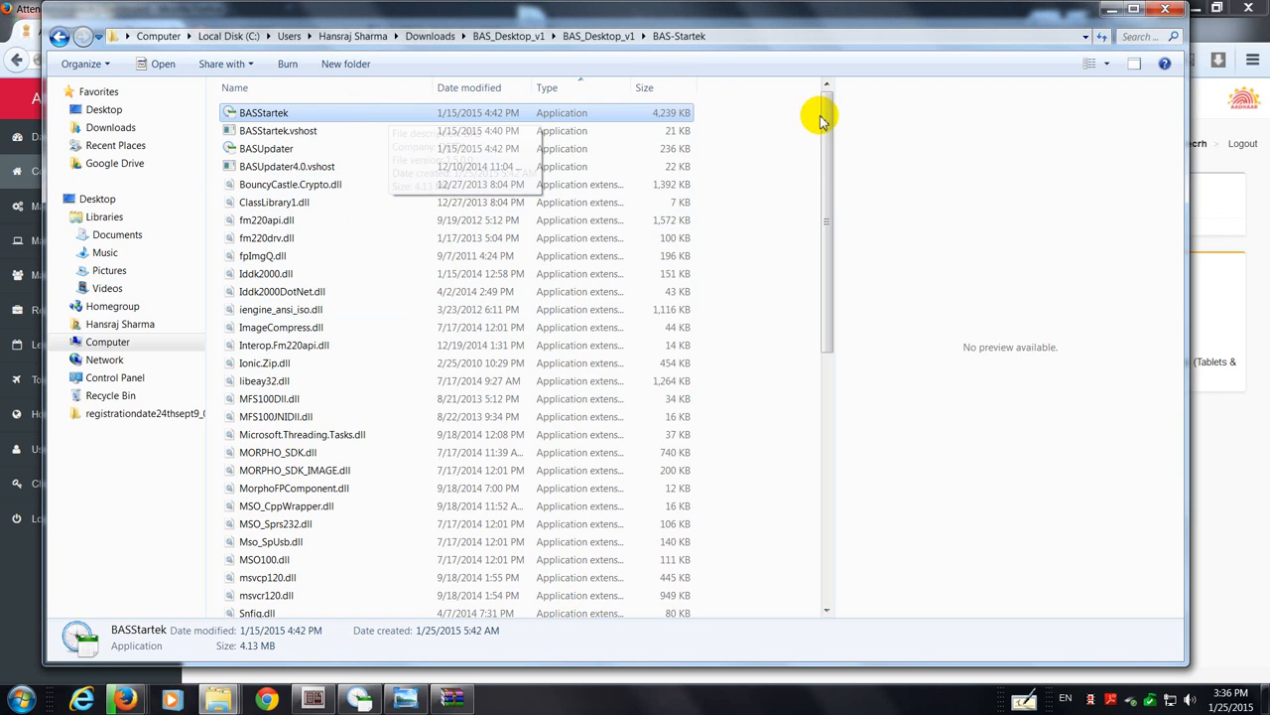
double_click(264, 112)
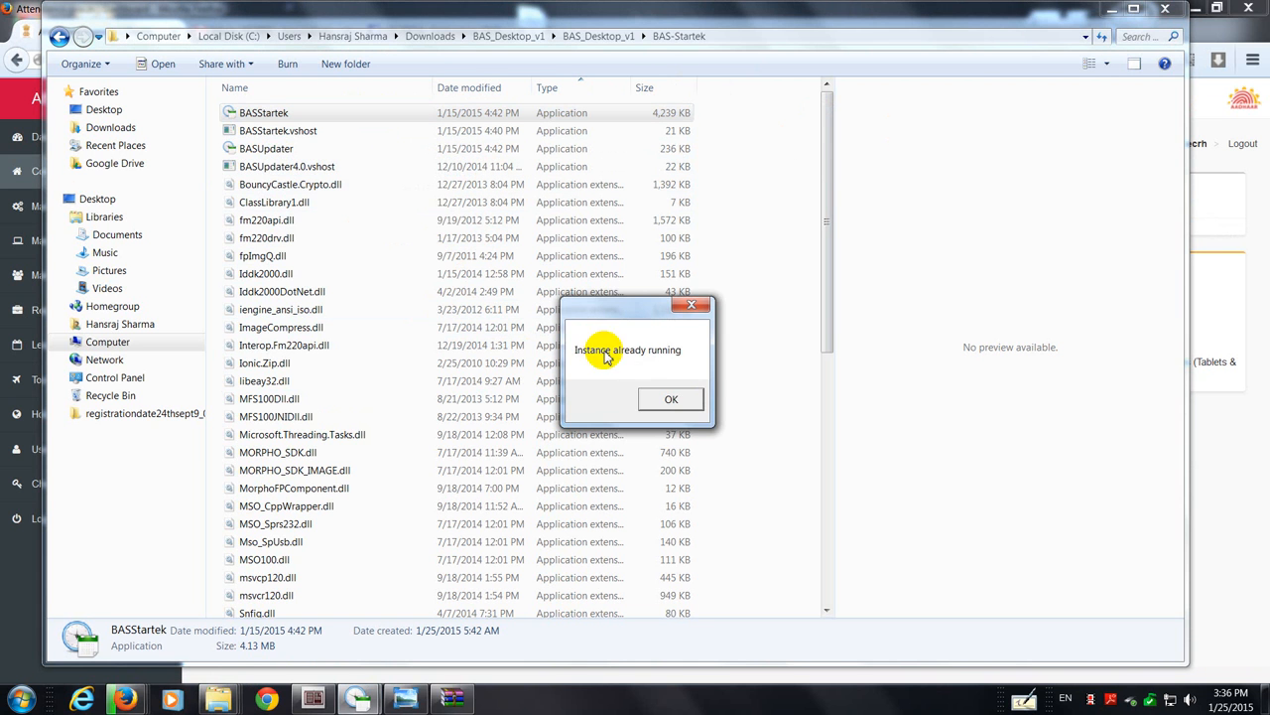
click(671, 398)
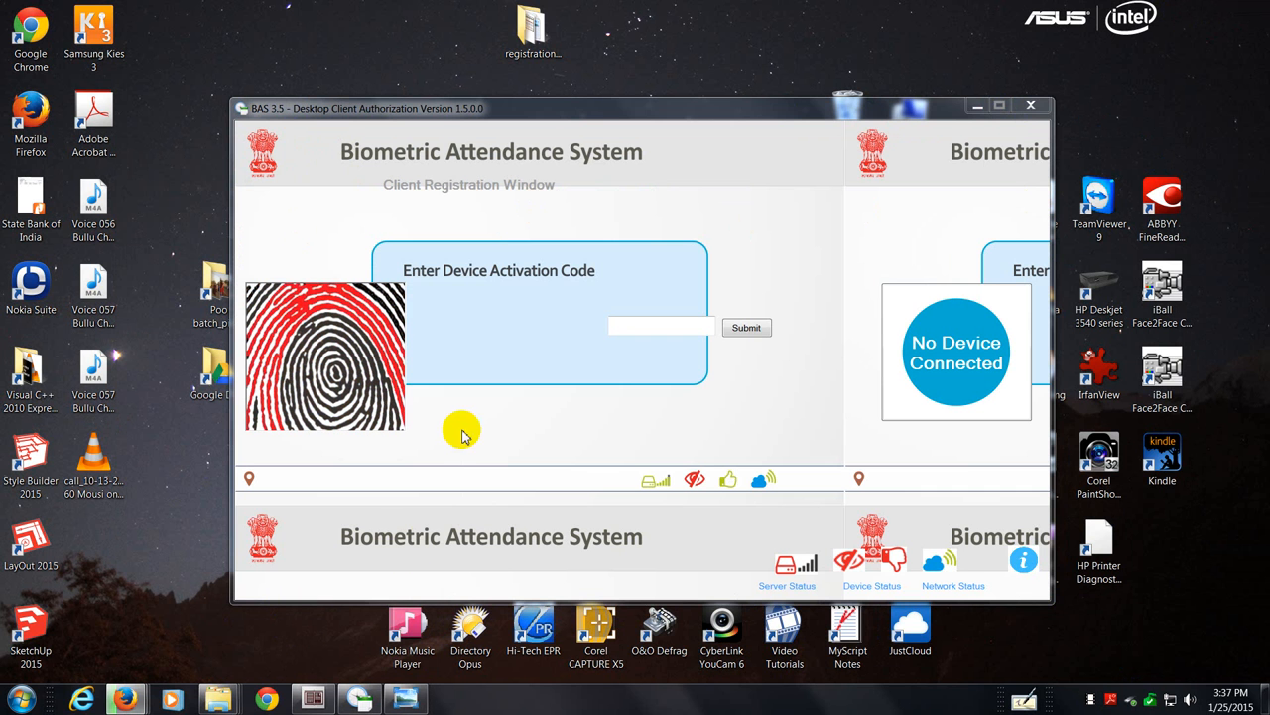
mouse_move(534, 350)
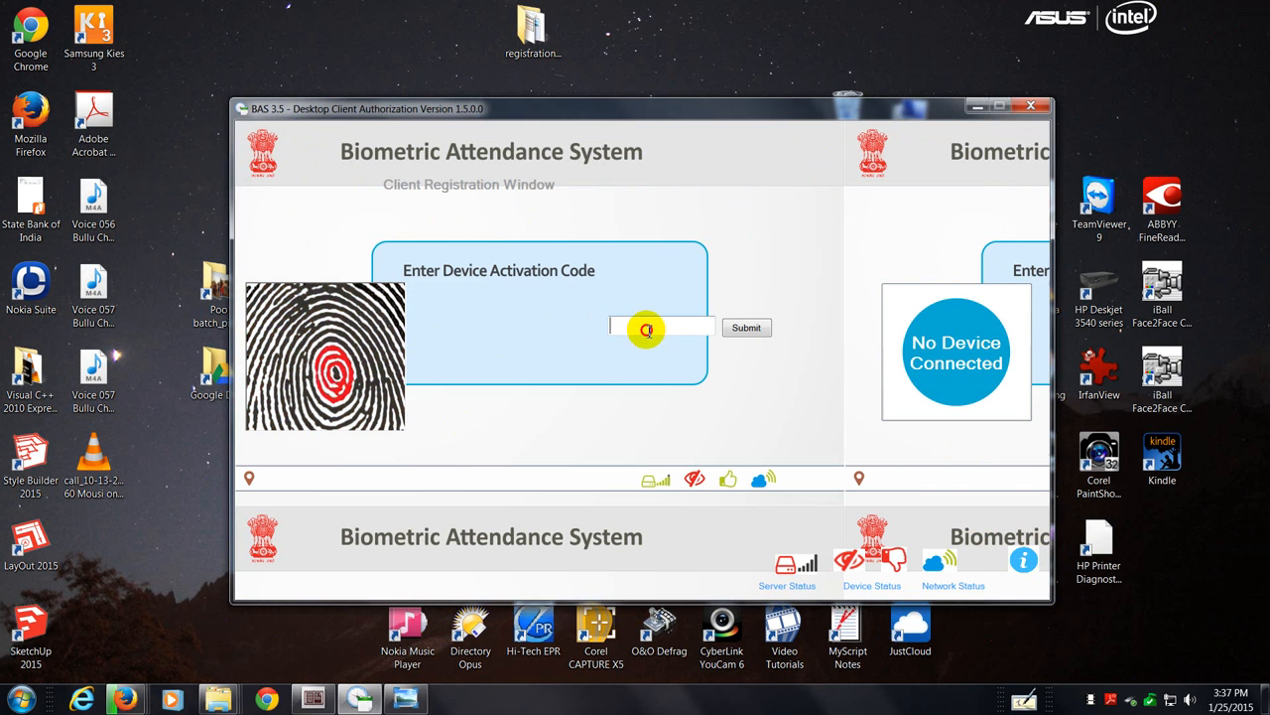
mouse_move(1099, 463)
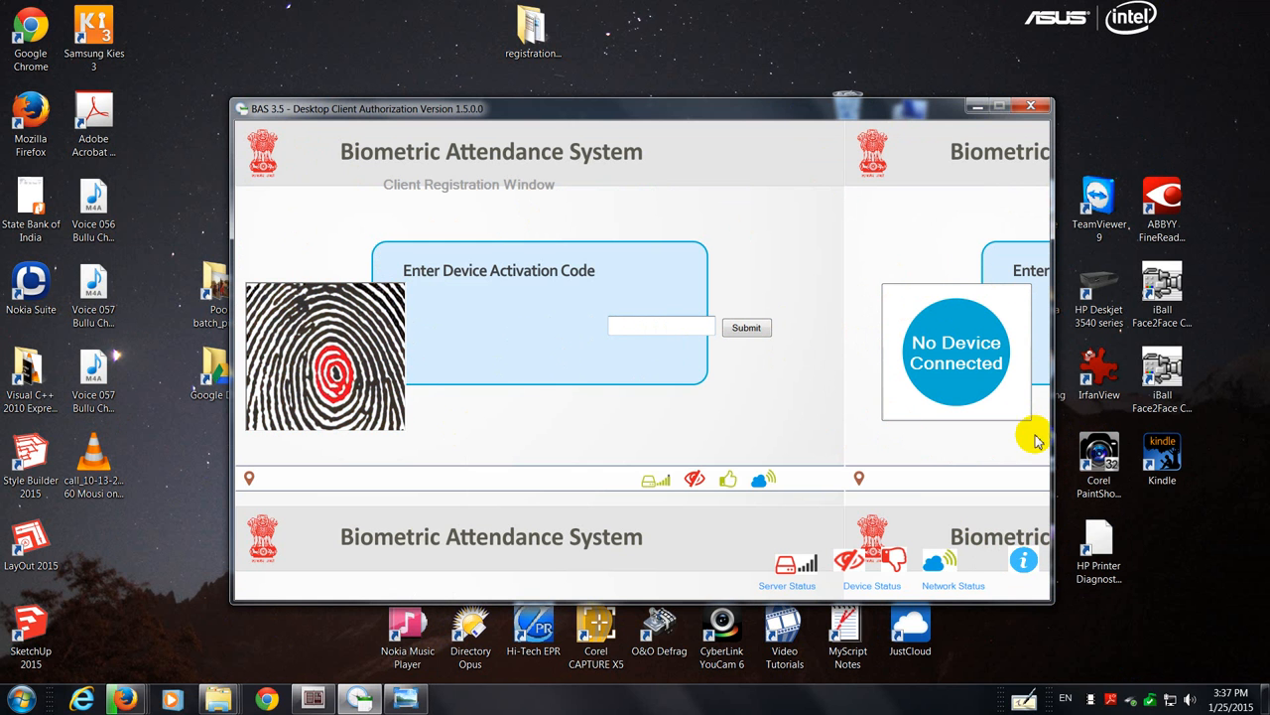
mouse_move(632, 328)
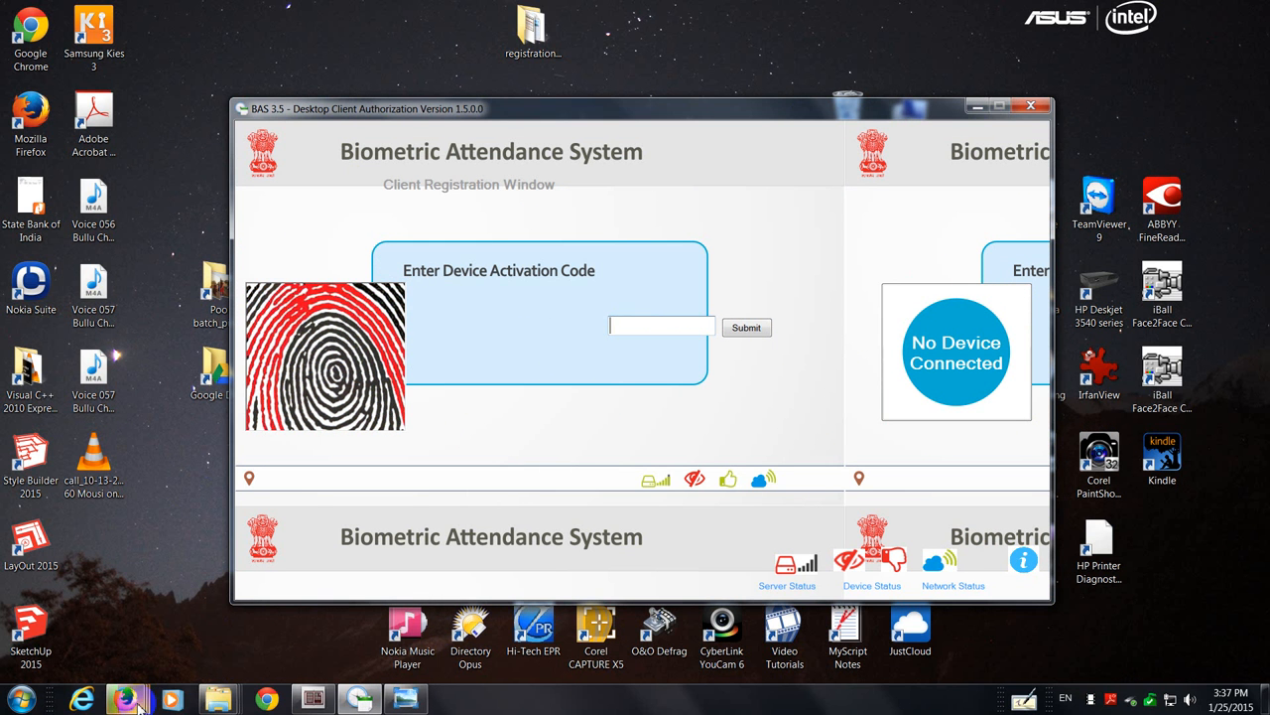
mouse_move(126, 700)
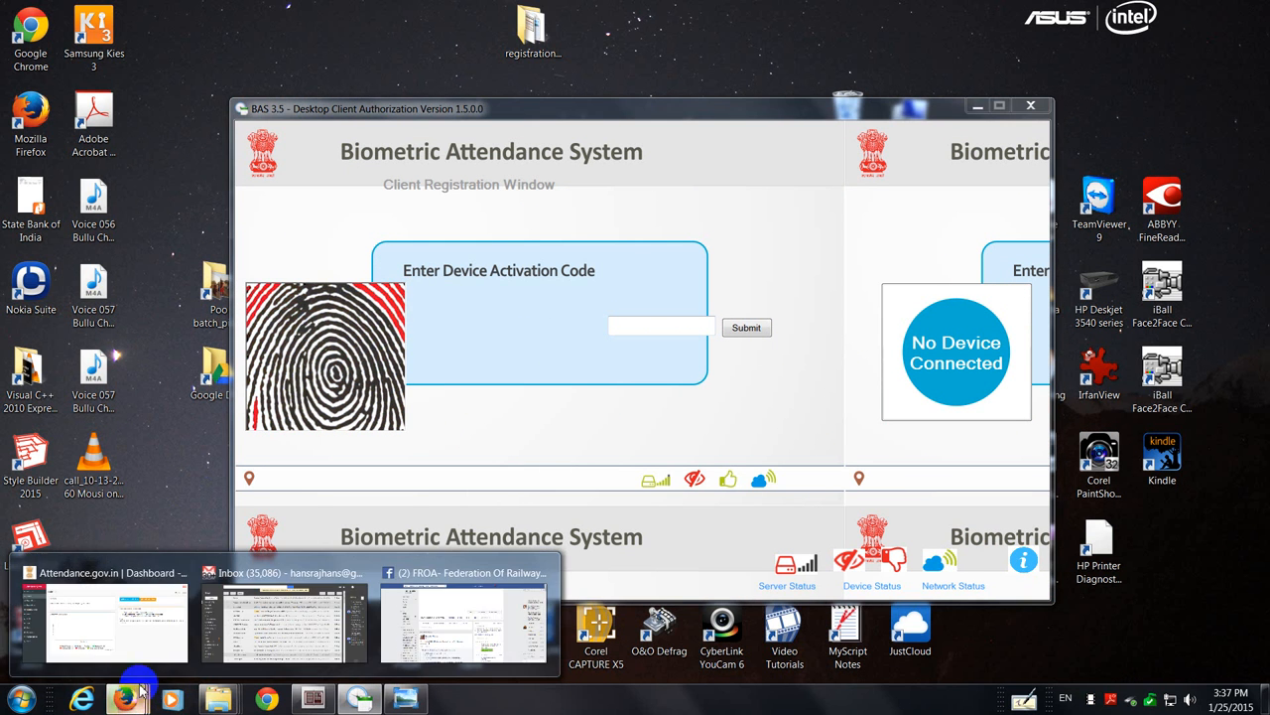
Step: Open Manage Device > Activation Code on the Attendance.gov.in dashboard
click(109, 620)
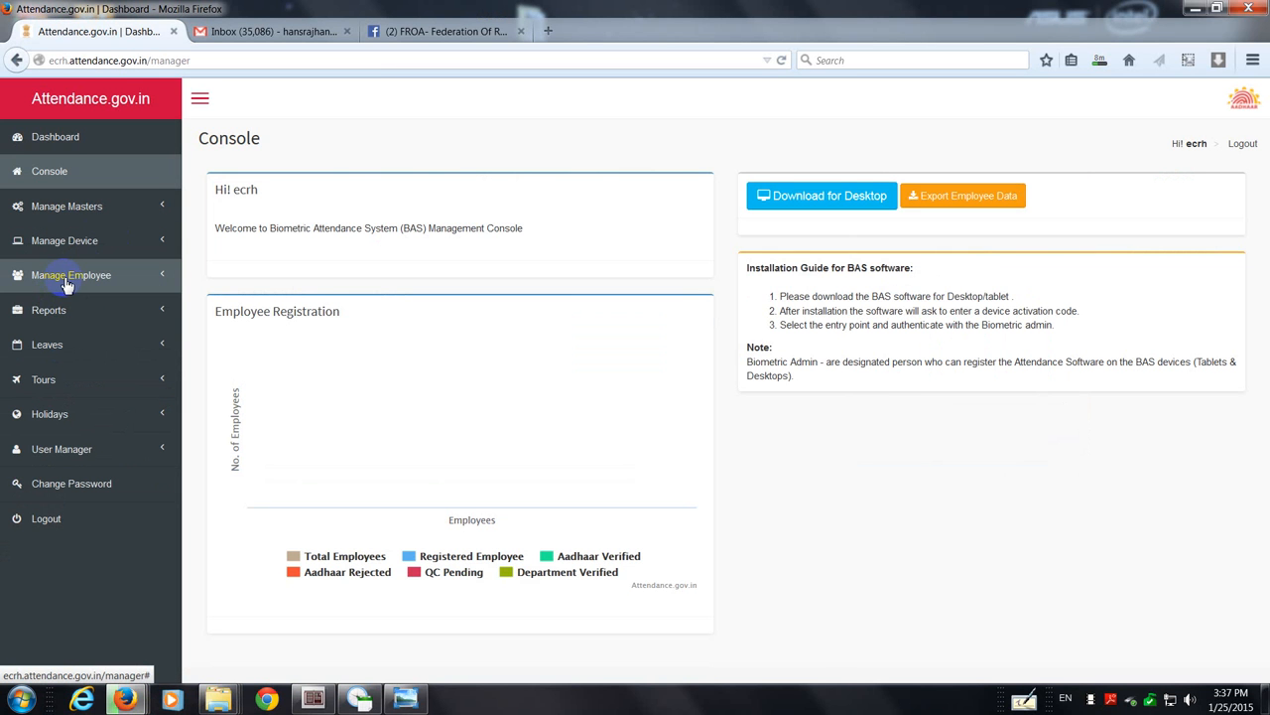
click(64, 240)
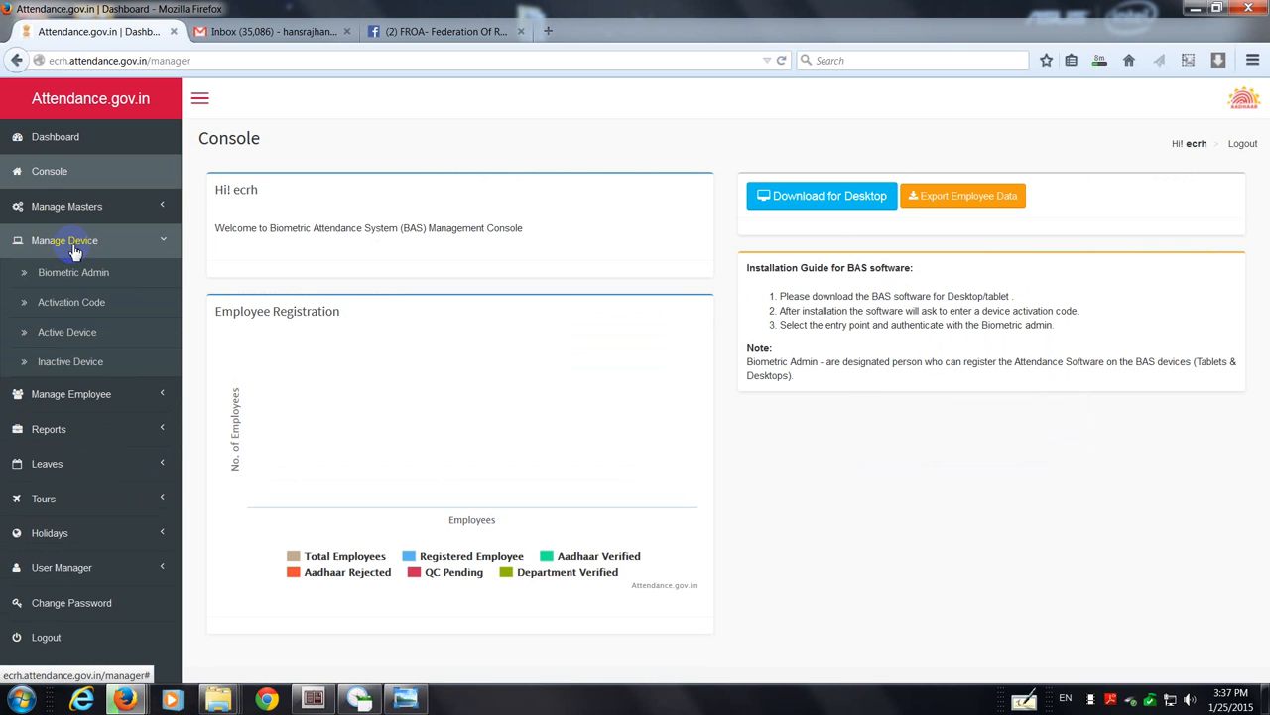
click(70, 302)
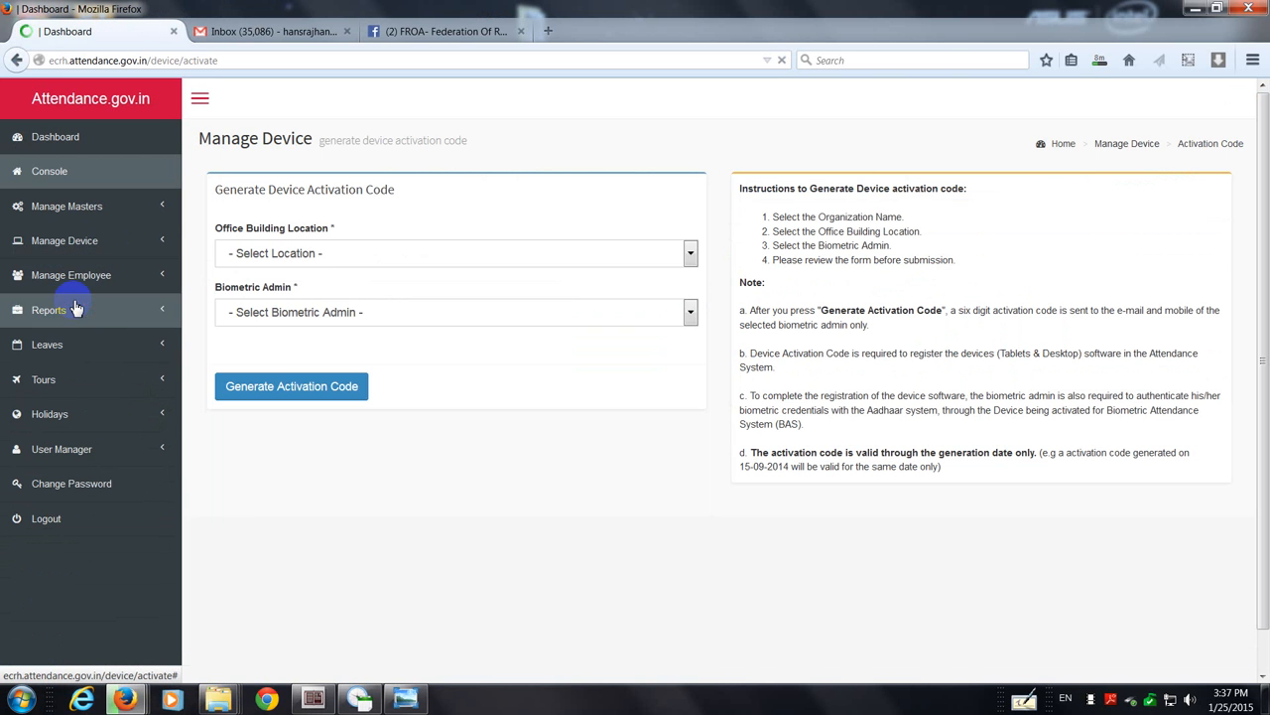
Step: Set the office building location to Rail Bhawan and choose the only biometric admin
click(690, 252)
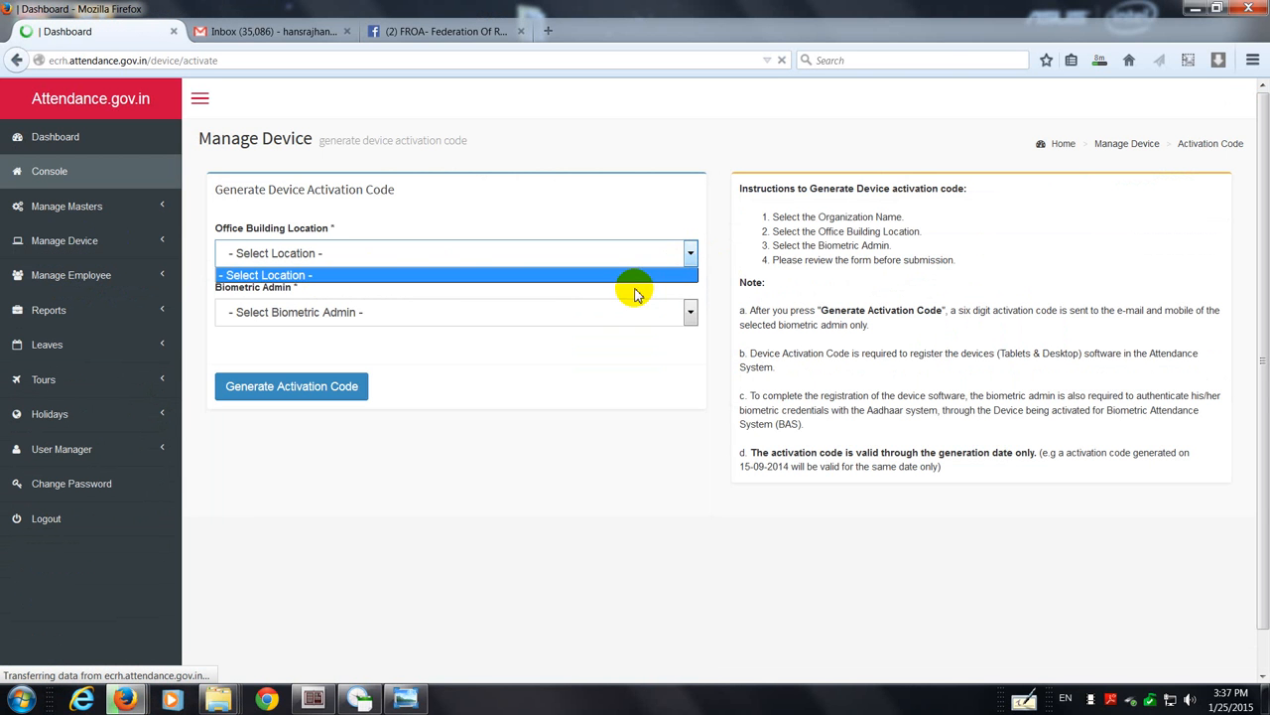
click(456, 274)
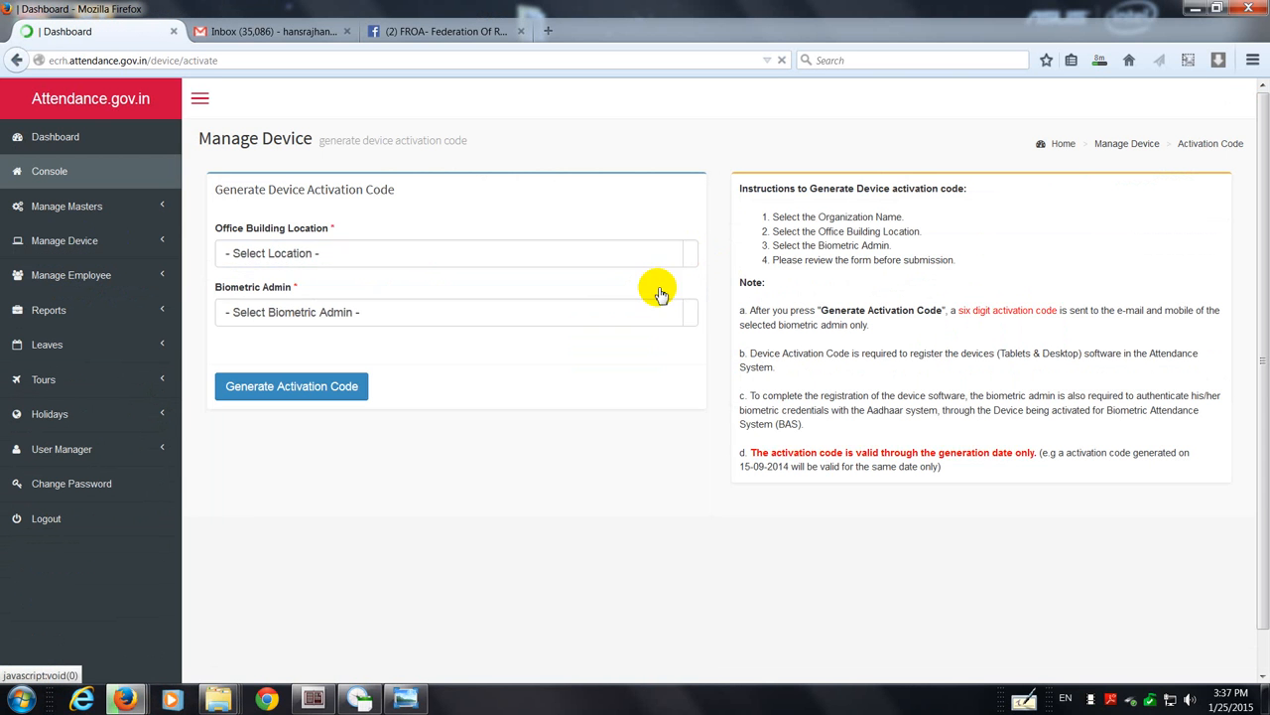
click(454, 253)
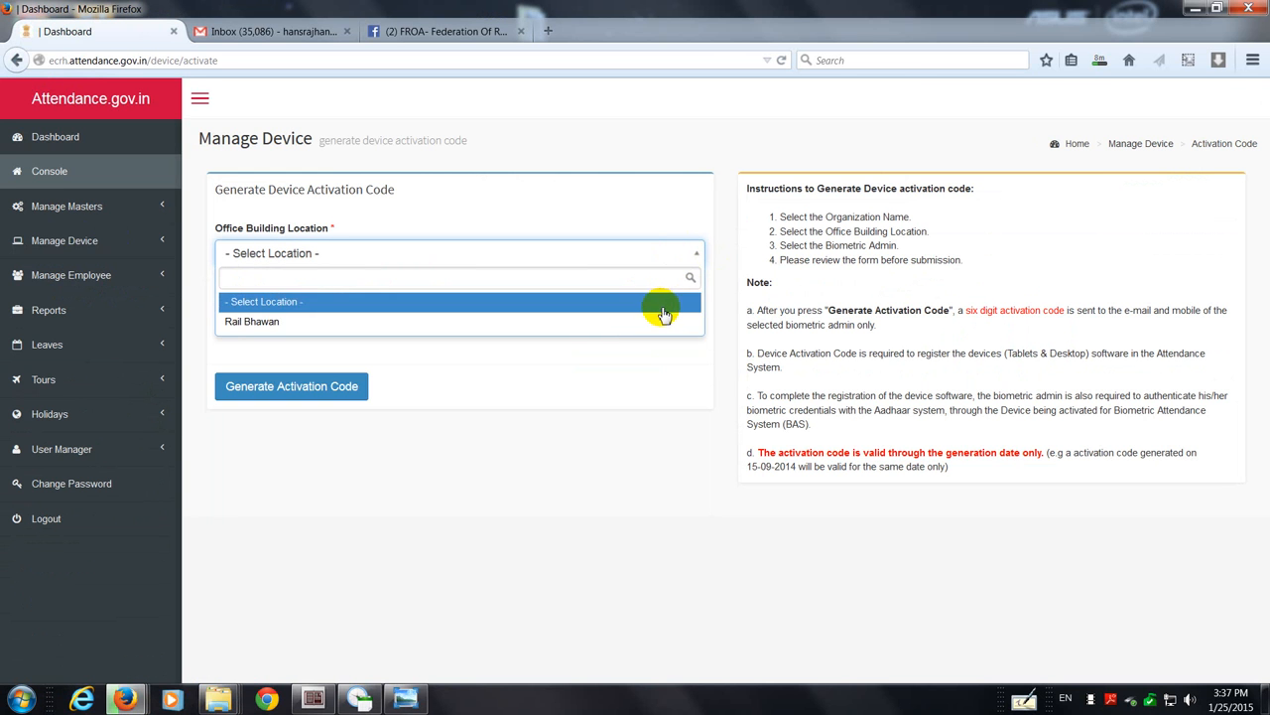
click(251, 320)
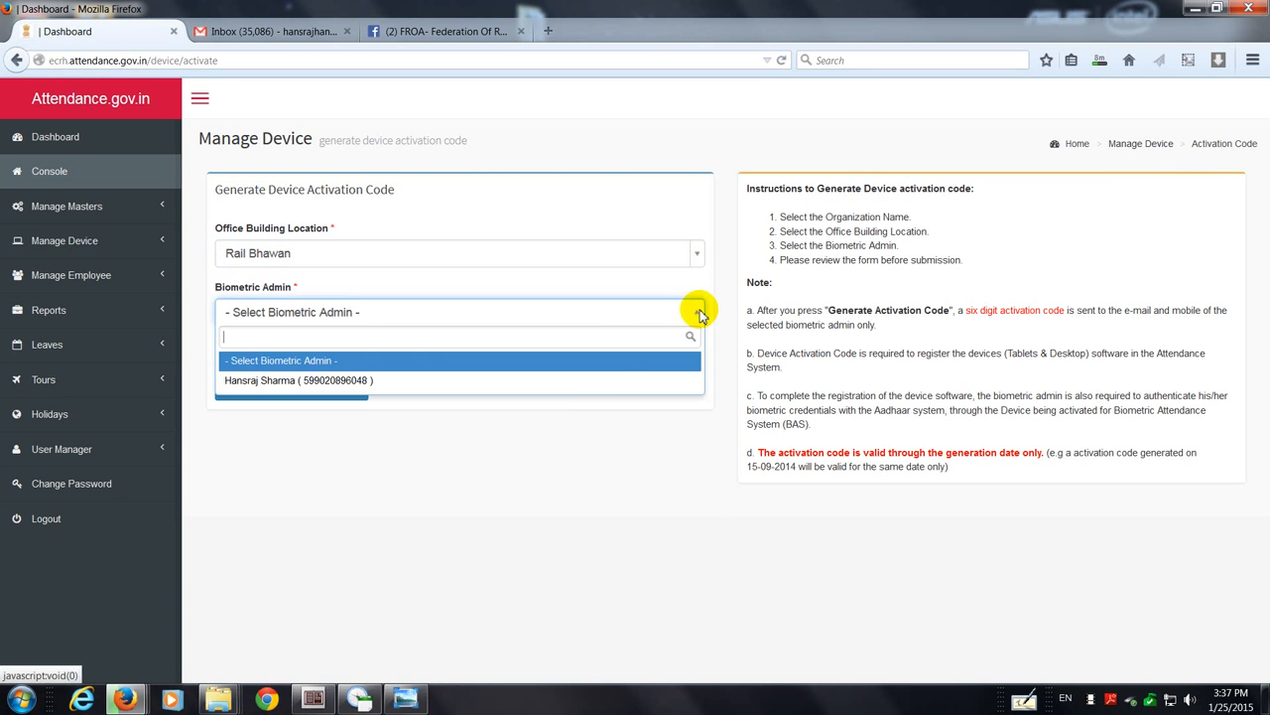
click(298, 381)
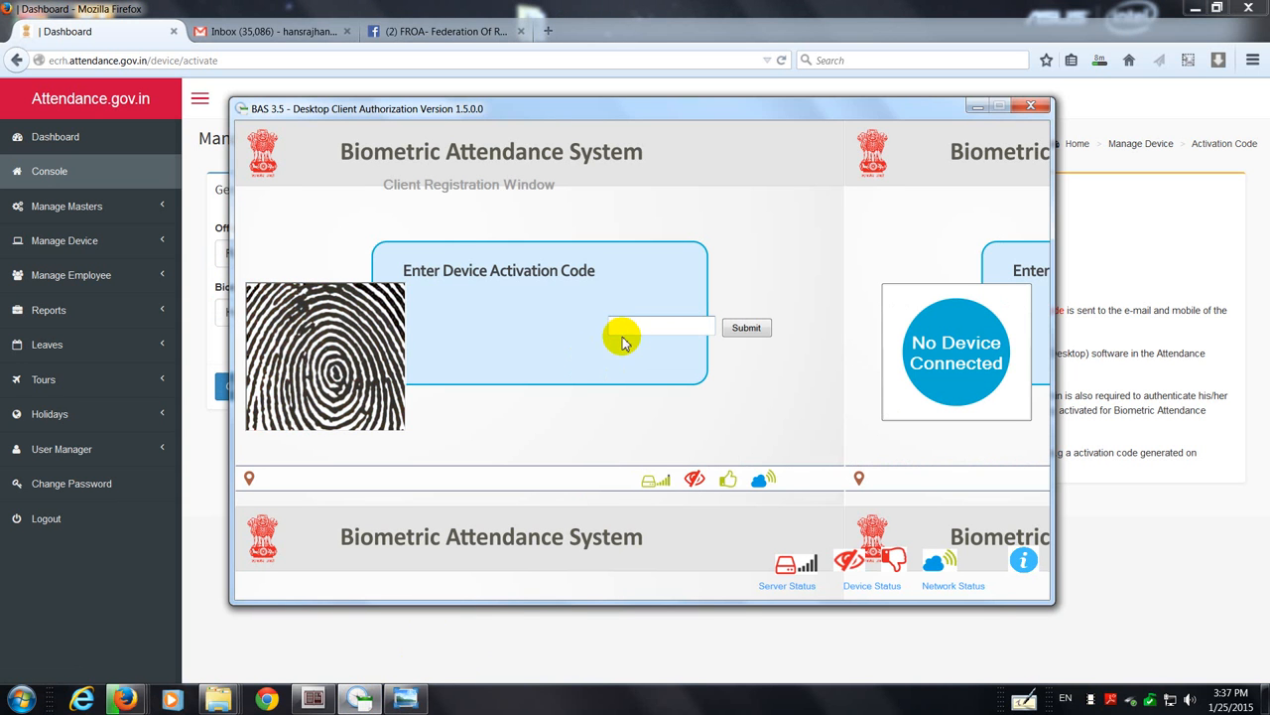
mouse_move(669, 318)
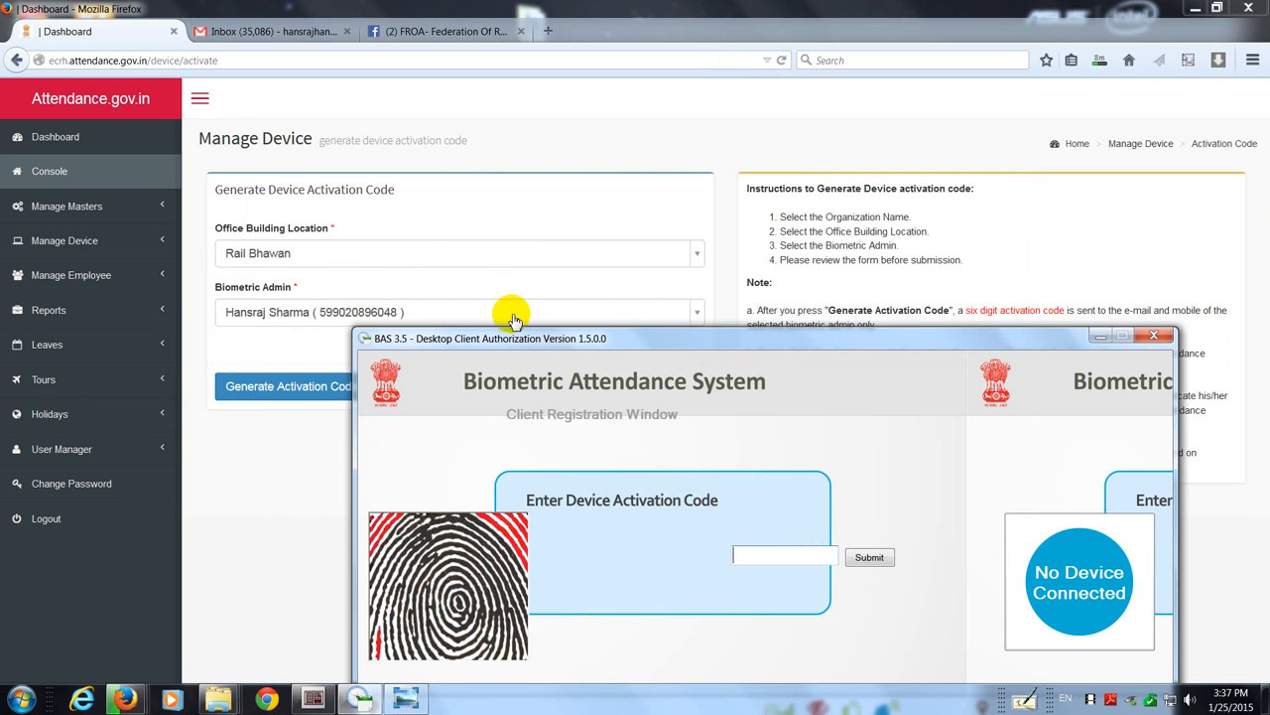
mouse_move(258, 311)
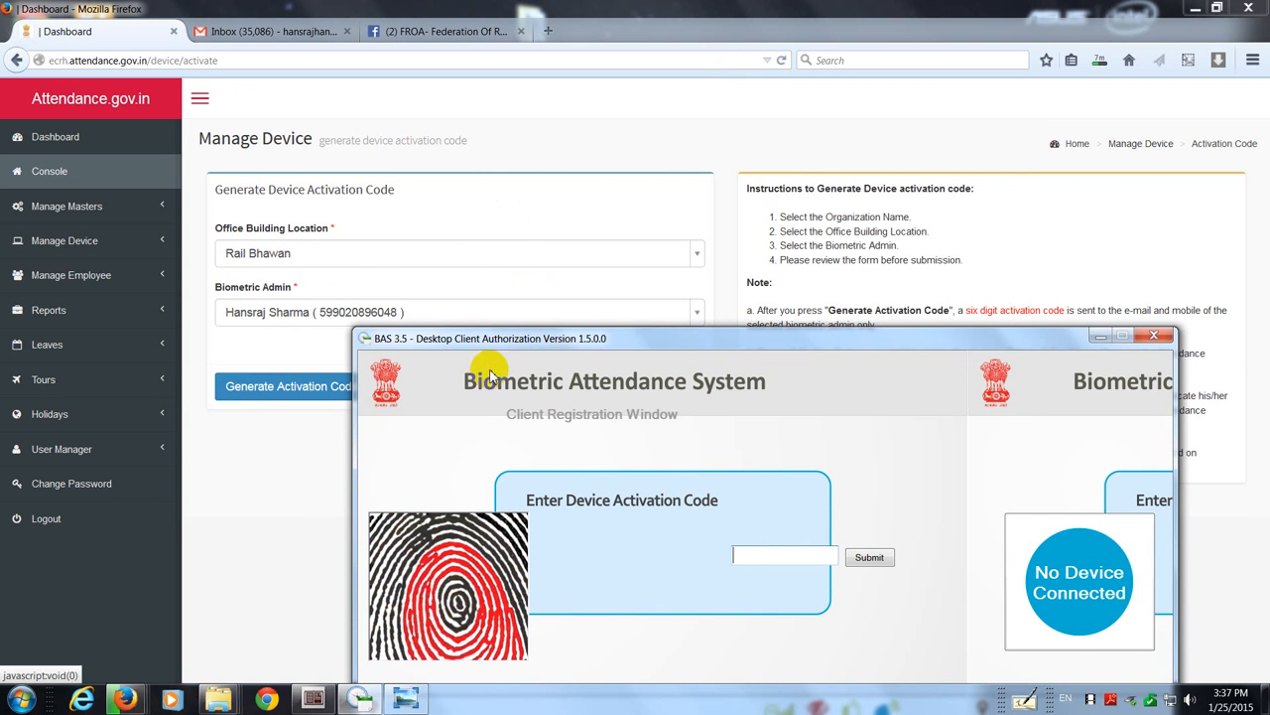
mouse_move(940, 196)
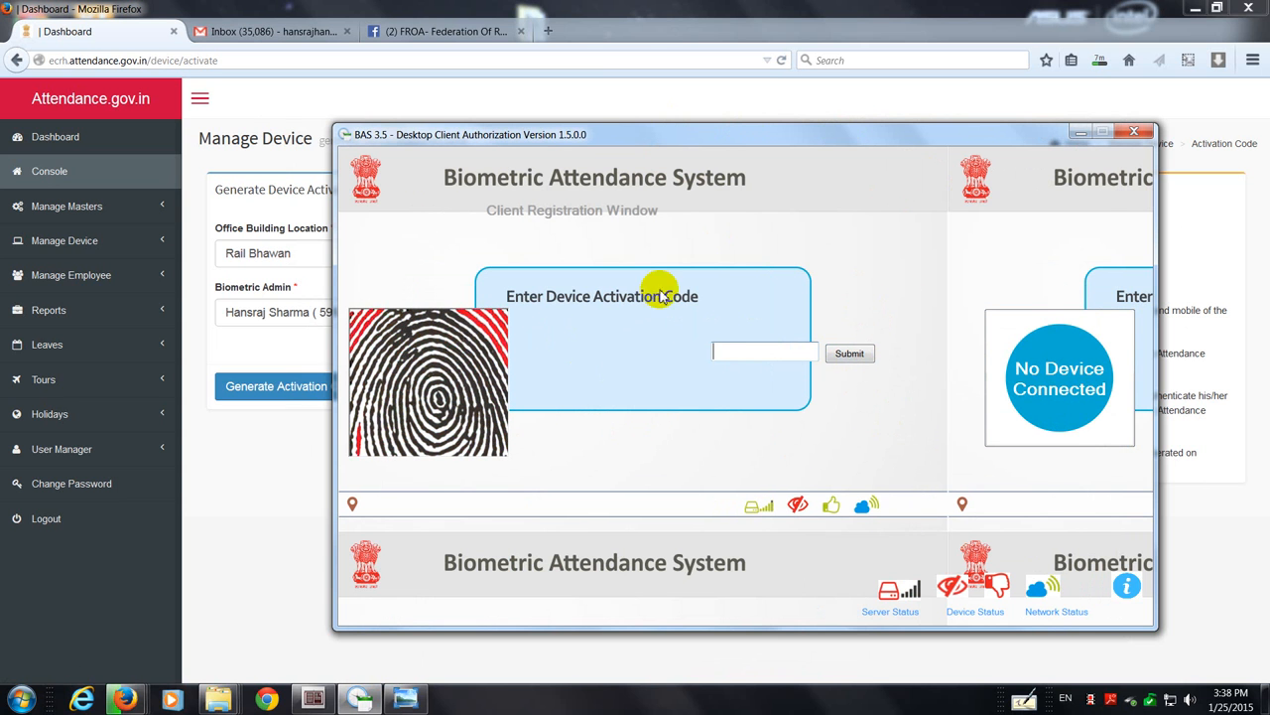
mouse_move(1122, 270)
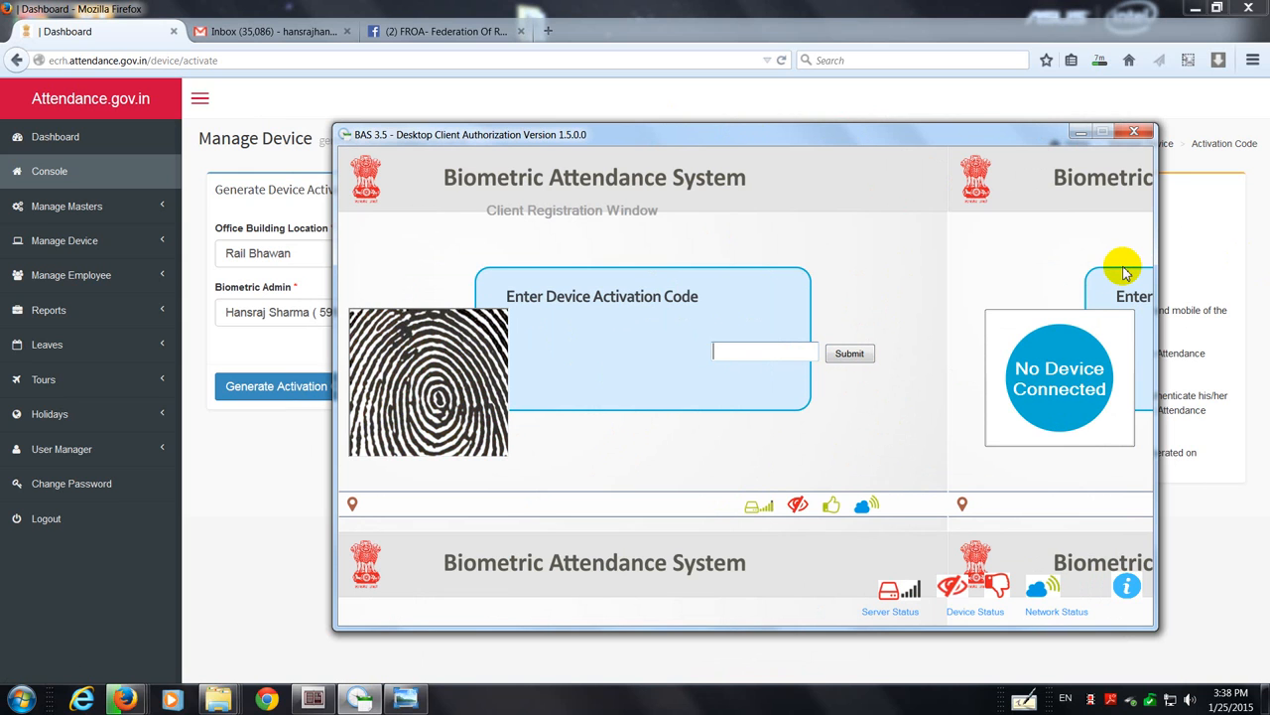